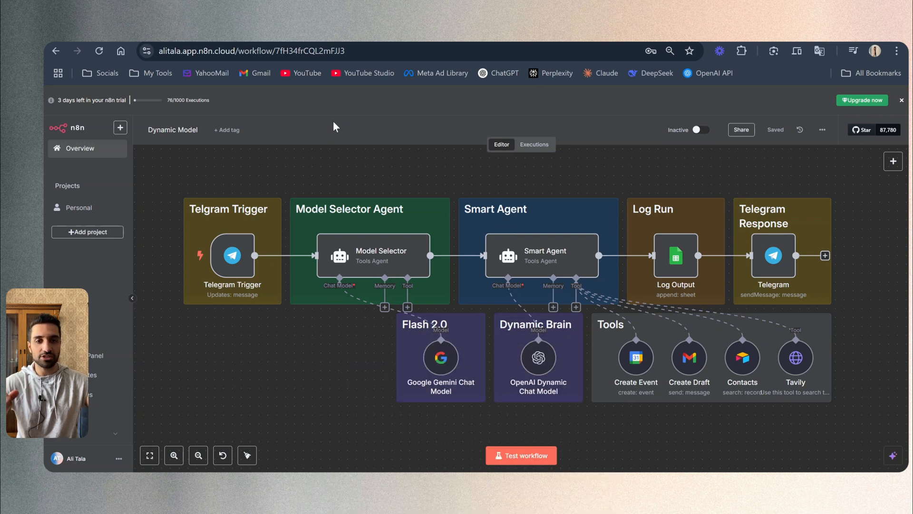
mouse_move(595, 177)
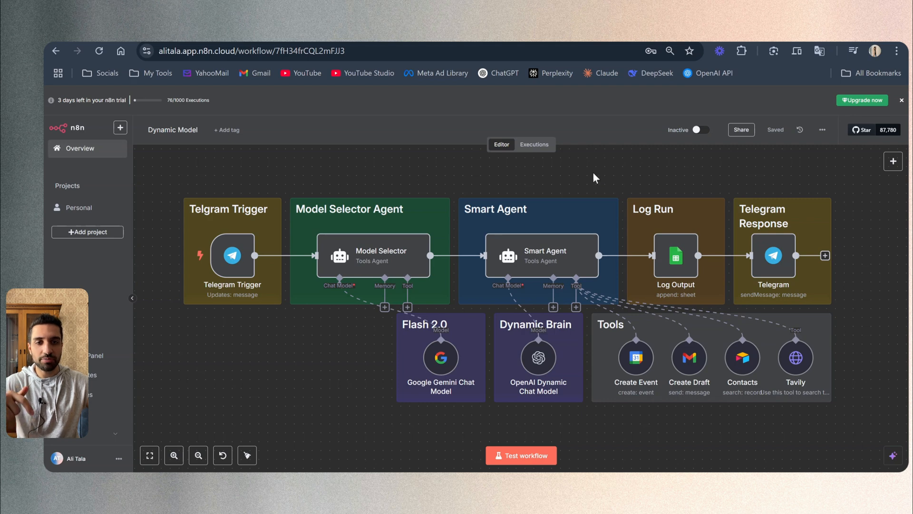
mouse_move(604, 174)
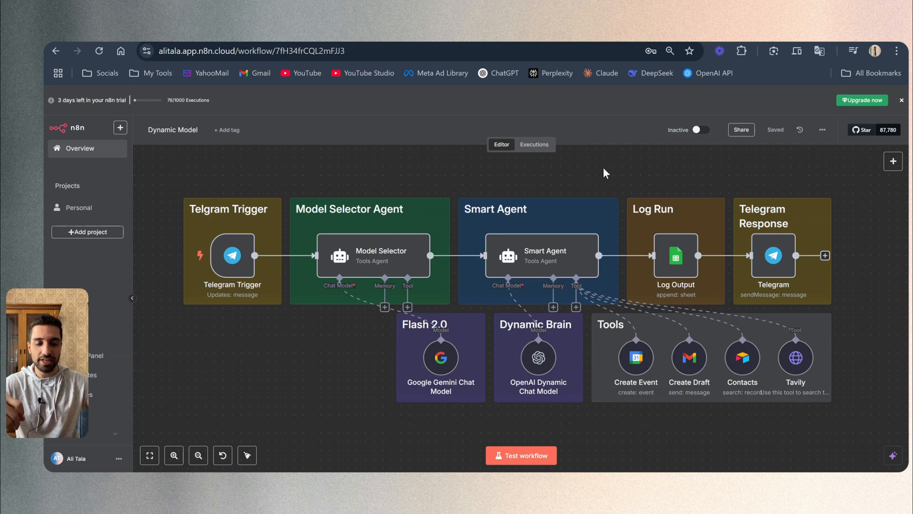
mouse_move(589, 161)
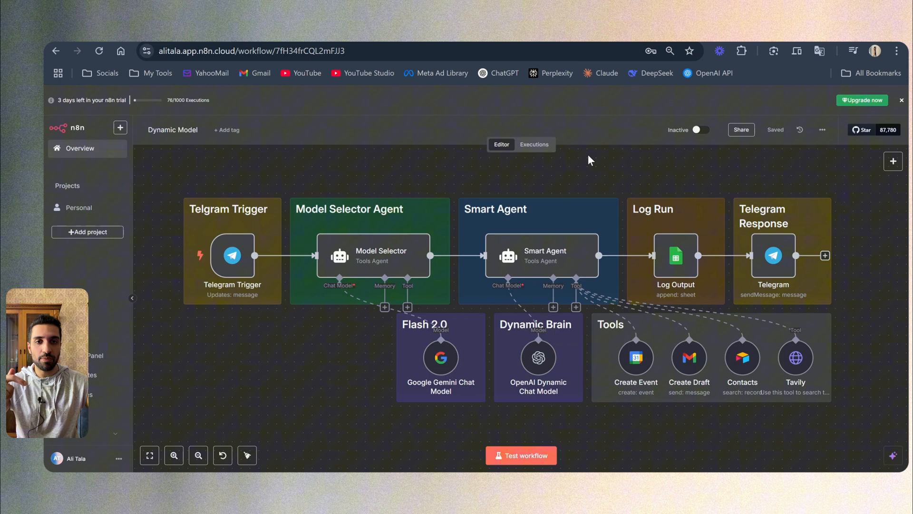
mouse_move(774, 91)
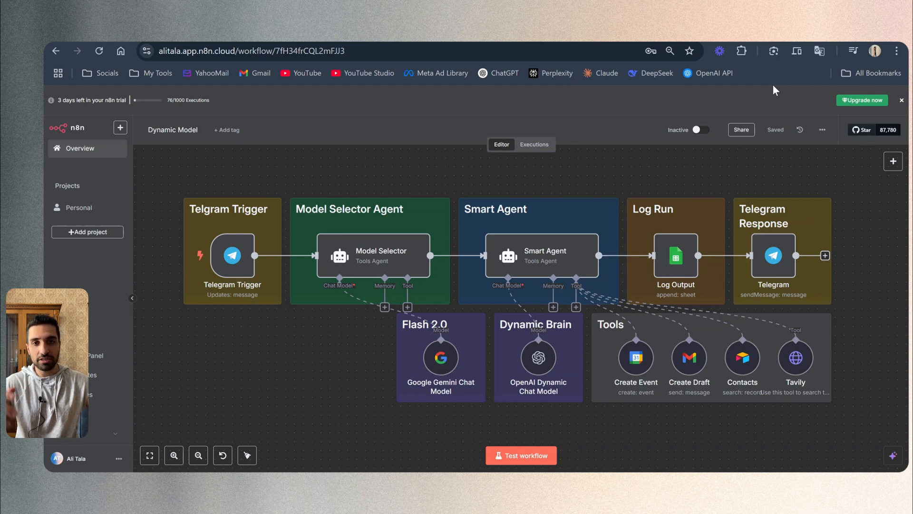
mouse_move(346, 260)
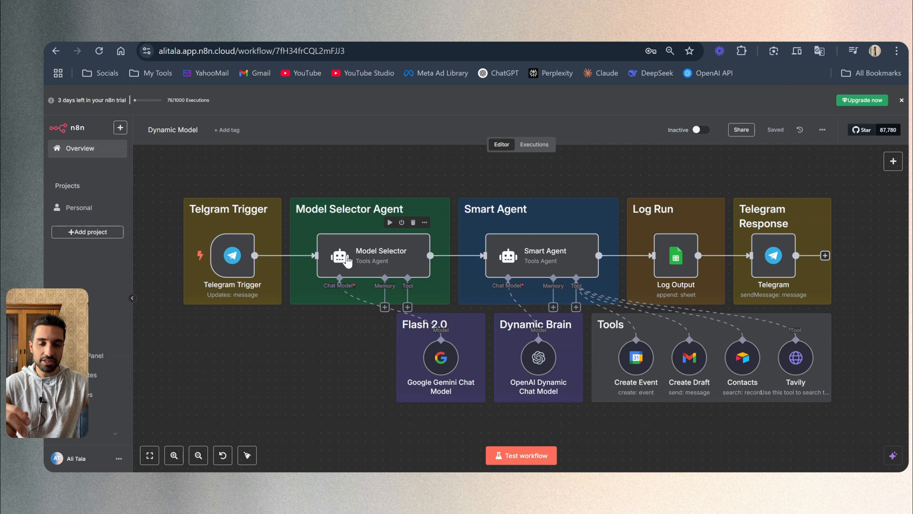
mouse_move(377, 260)
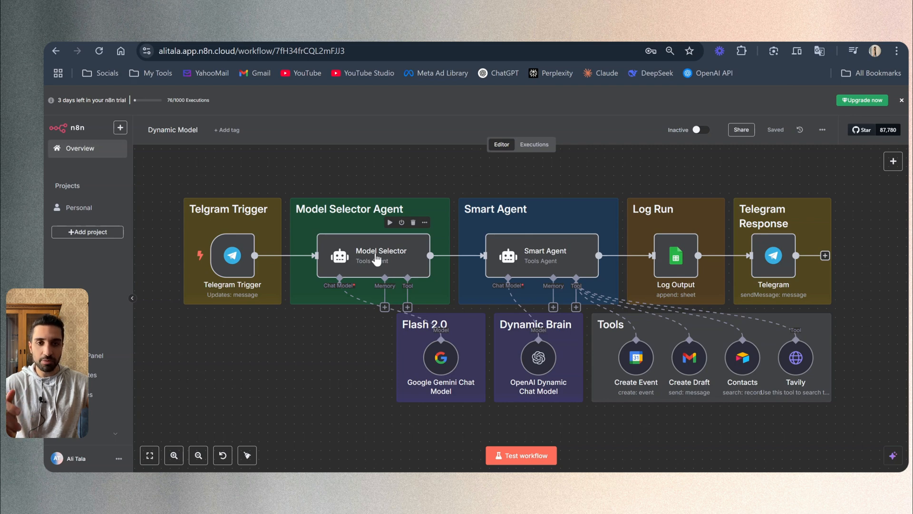
Start a test run and send the bot 'Hey tell me a joke!' in Telegram.
left_click(520, 455)
type("Hey tell me a joke!")
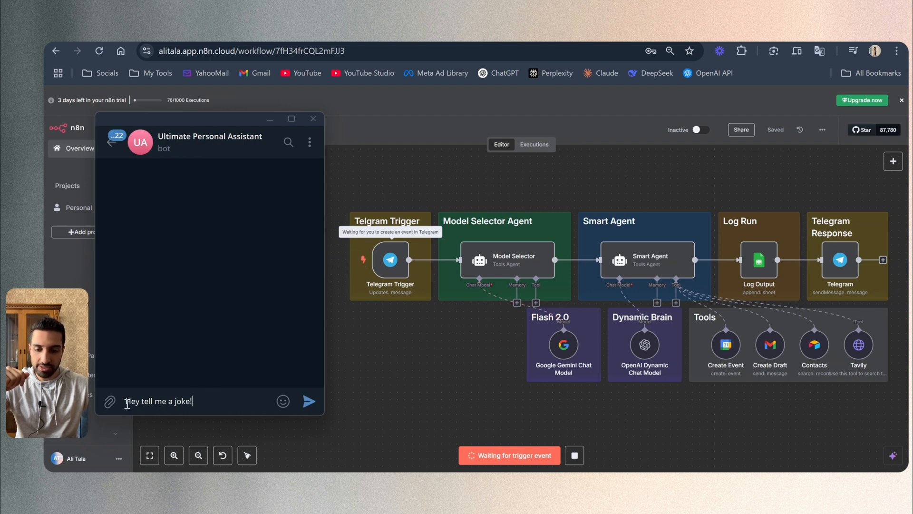
left_click(308, 400)
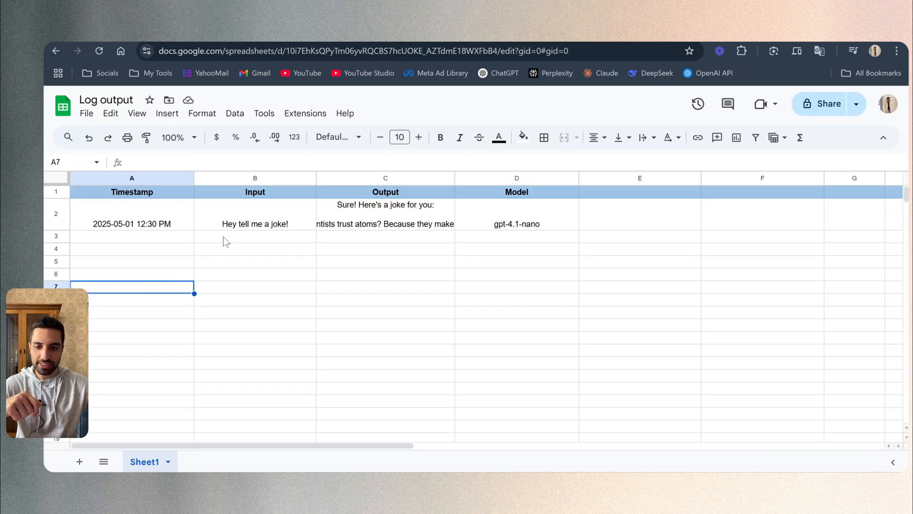
Inspect the logged joke reply and its gpt-4.1-nano model entry in the Log output sheet.
left_click(385, 214)
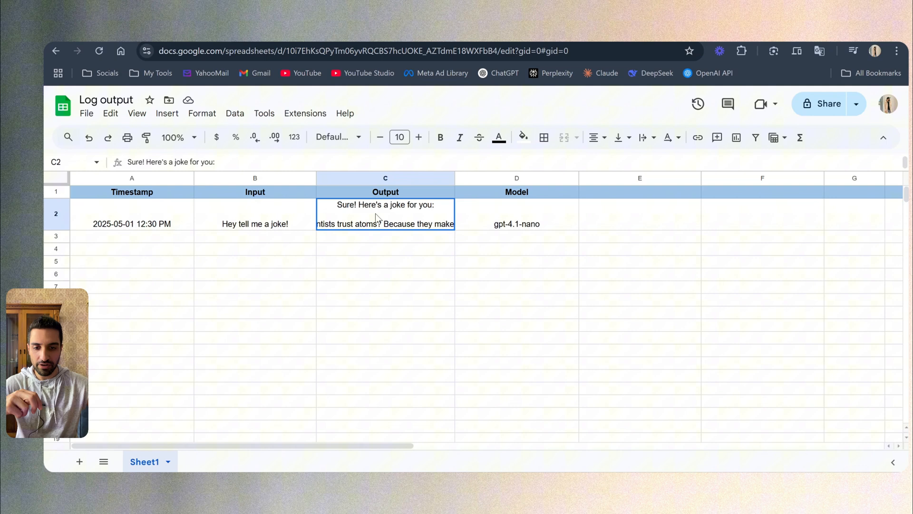
left_click(516, 223)
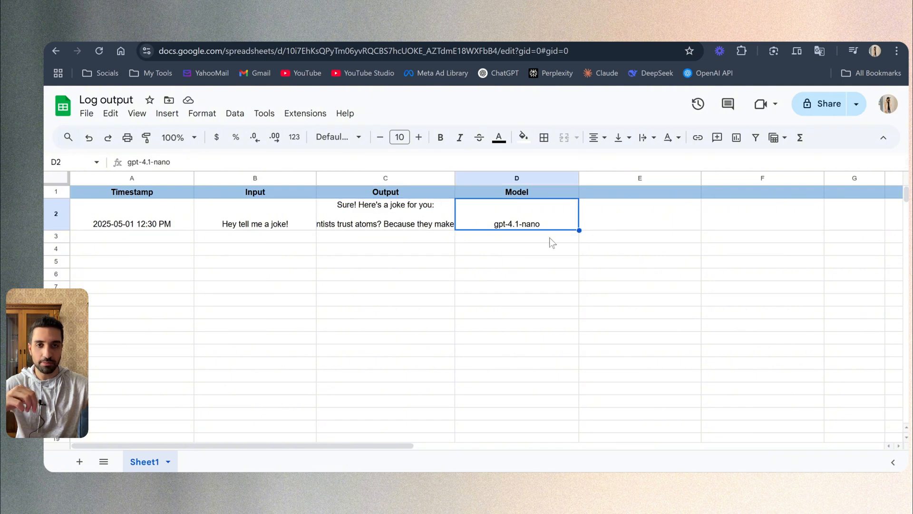
mouse_move(532, 294)
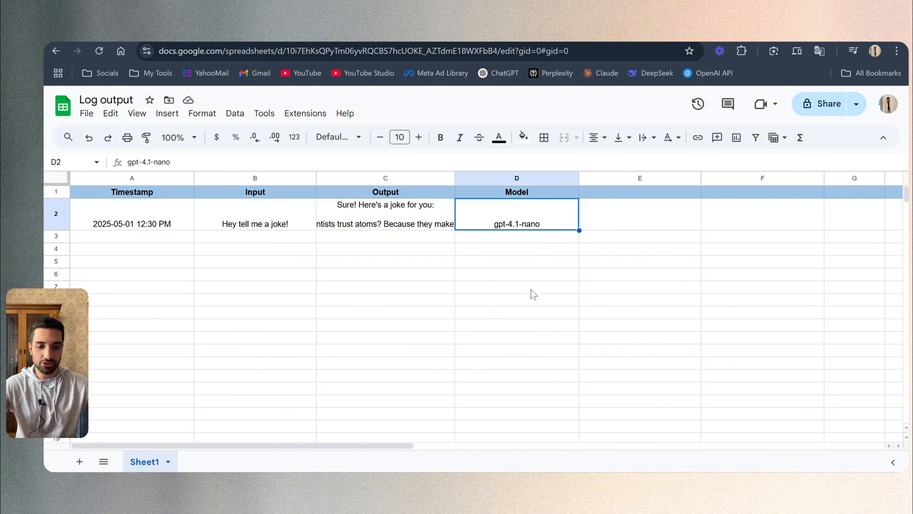
mouse_move(499, 227)
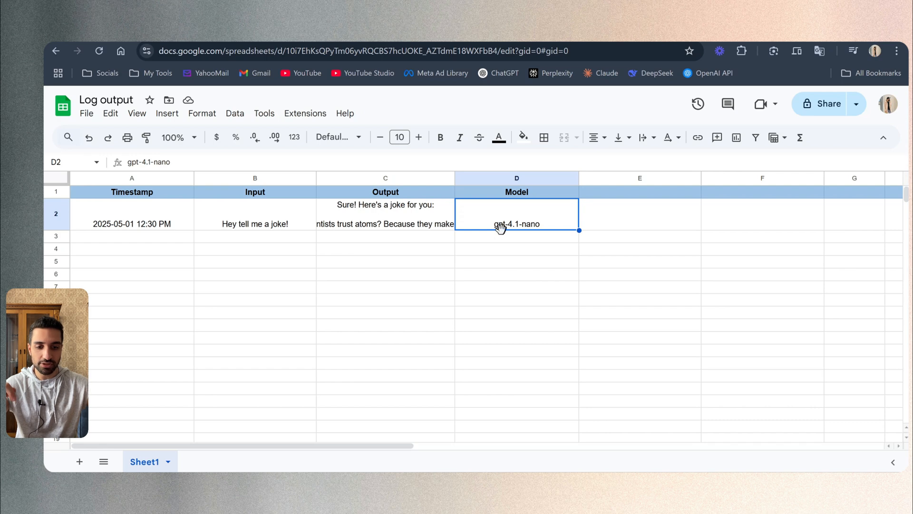
mouse_move(553, 263)
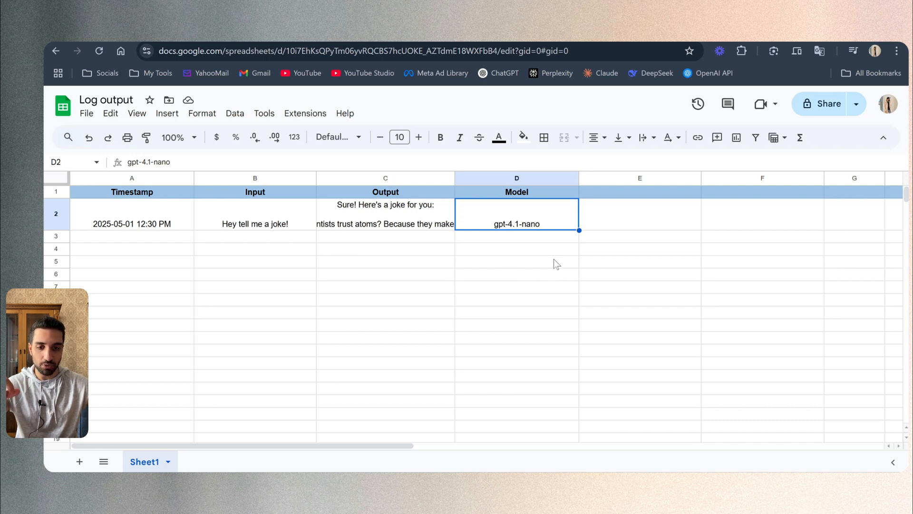
mouse_move(324, 270)
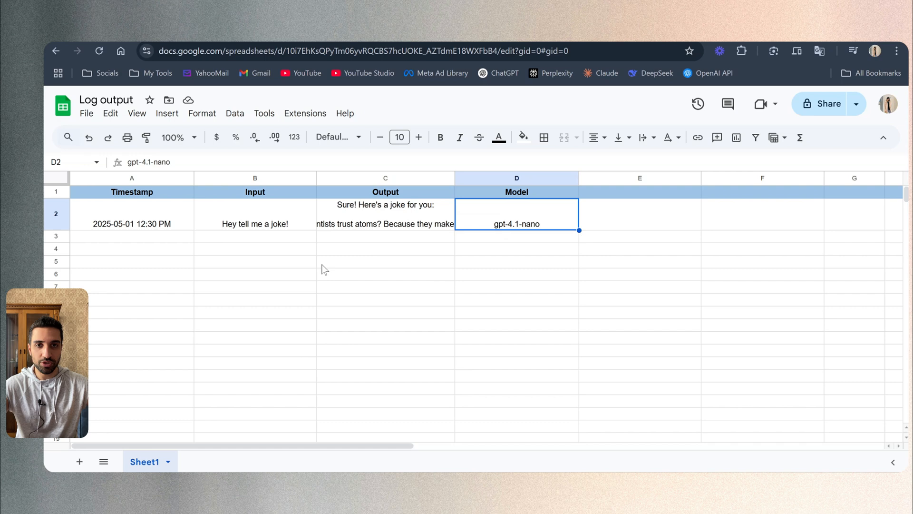
left_click(385, 213)
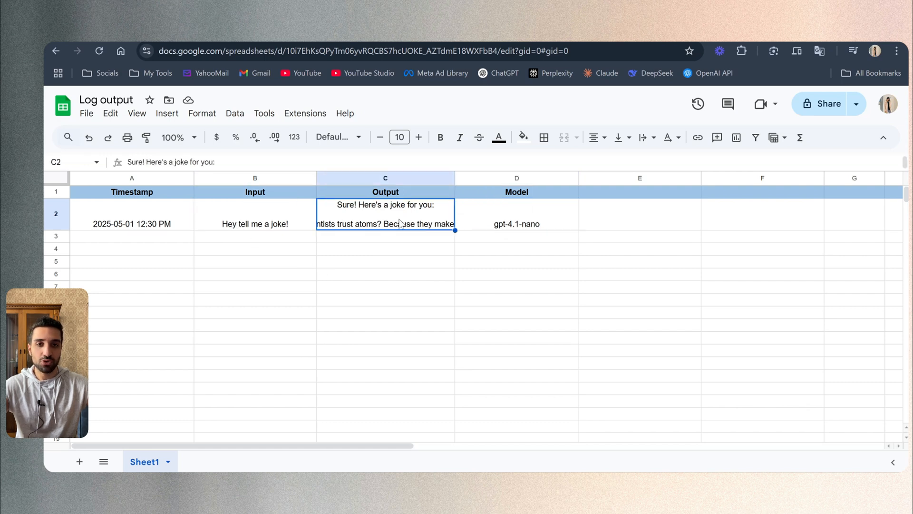
mouse_move(400, 228)
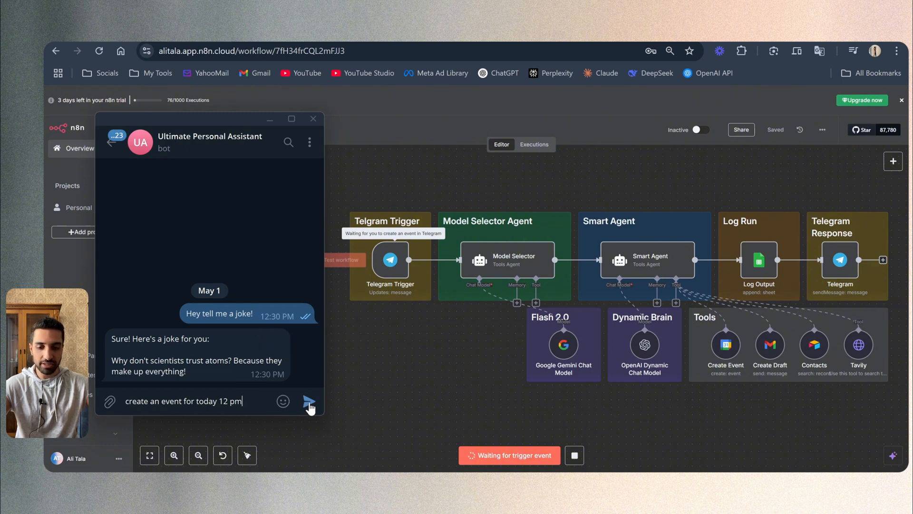
Send 'create an event for today 12 pm' to the bot and get its confirmation.
left_click(309, 400)
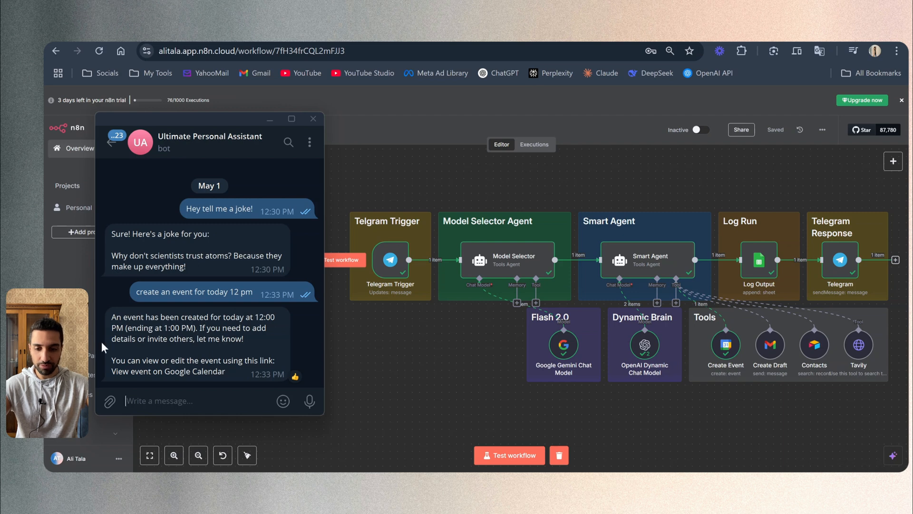
mouse_move(275, 345)
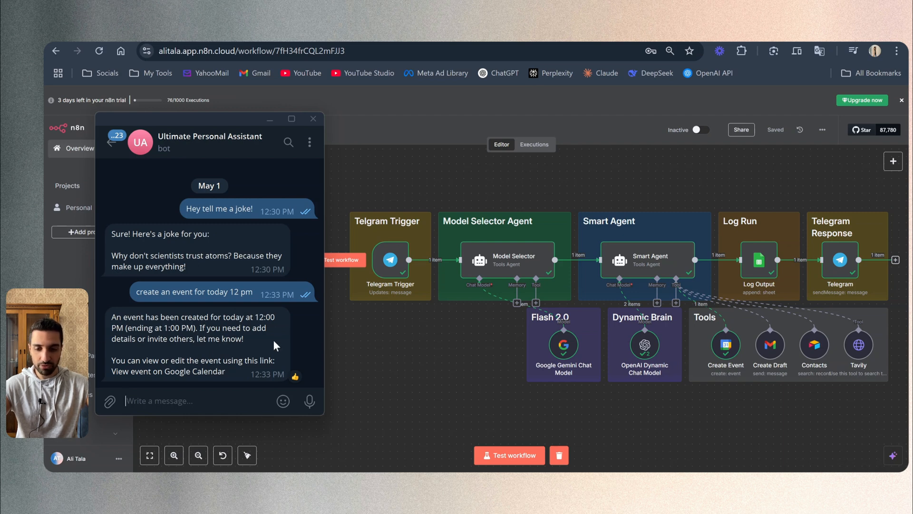
mouse_move(259, 354)
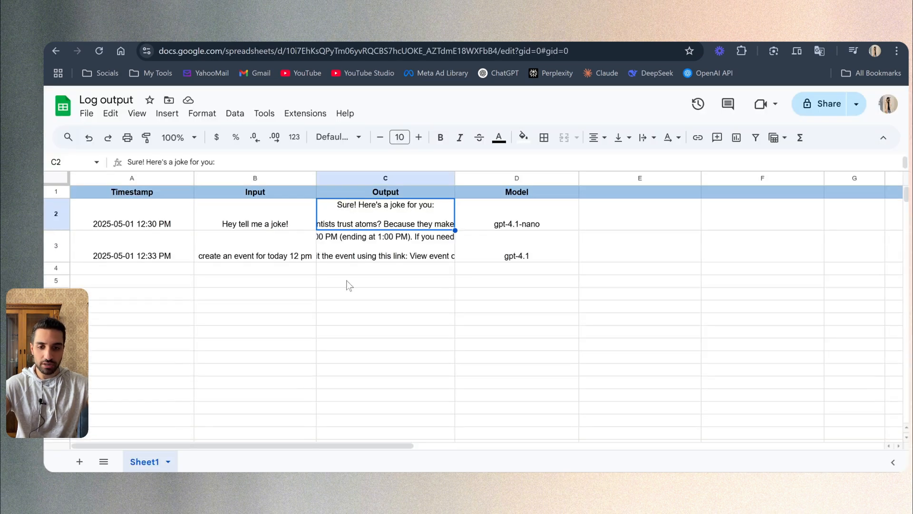
Check the new row's timestamp and its gpt-4.1 model entry.
left_click(131, 255)
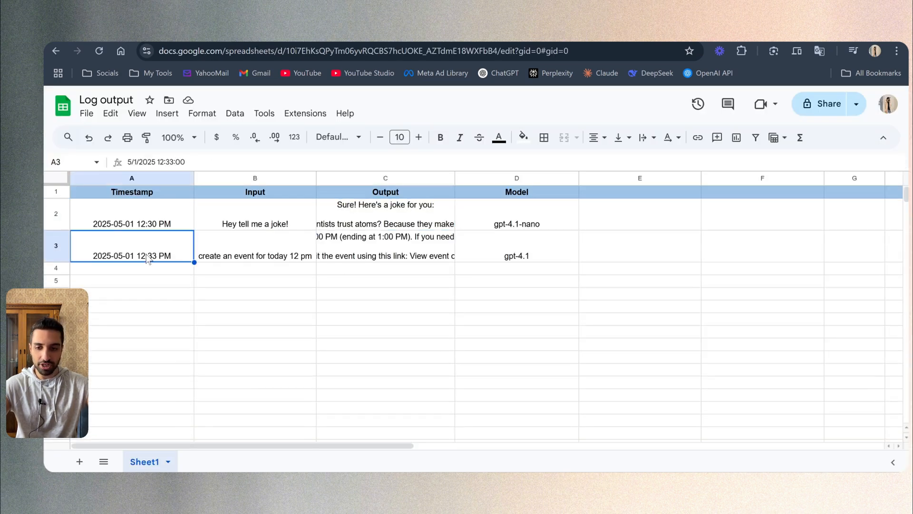
mouse_move(261, 254)
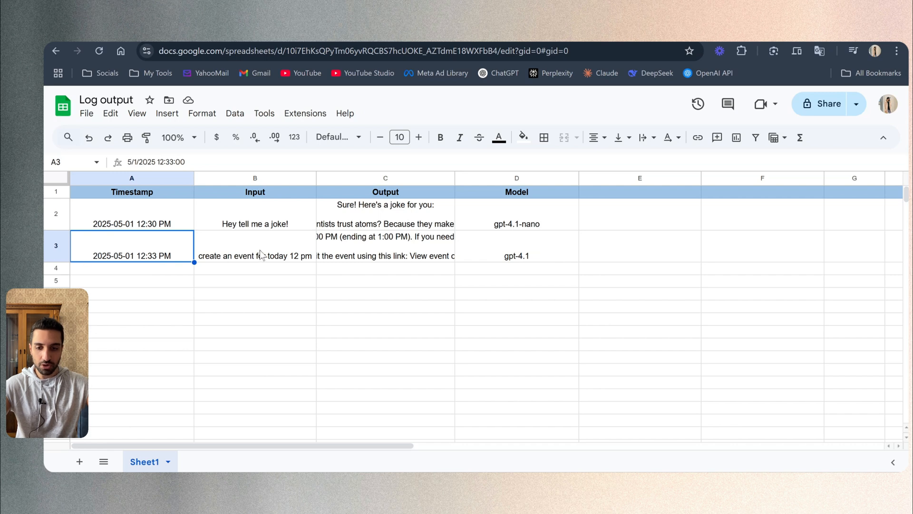
left_click(516, 255)
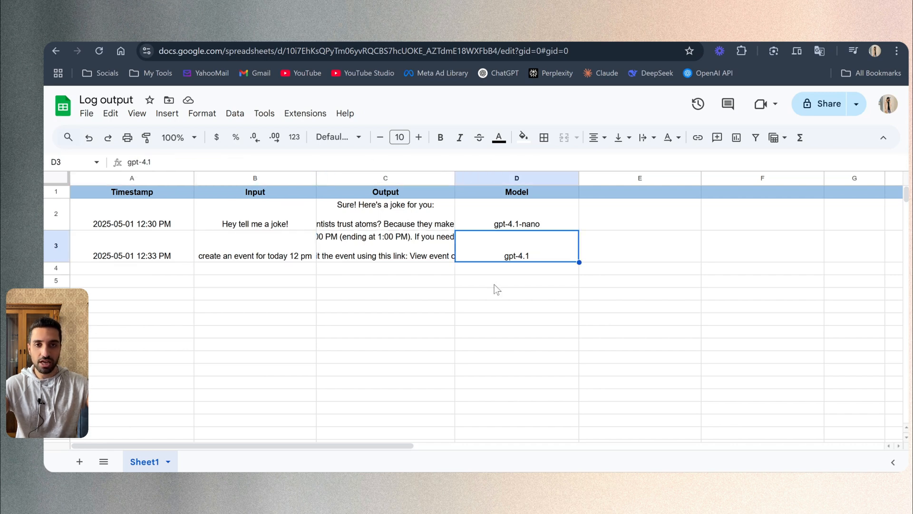
mouse_move(508, 274)
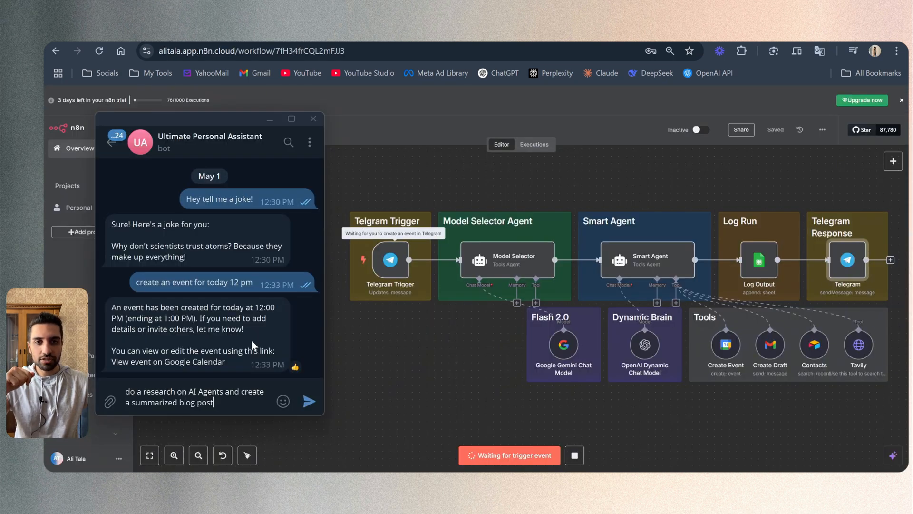
mouse_move(252, 323)
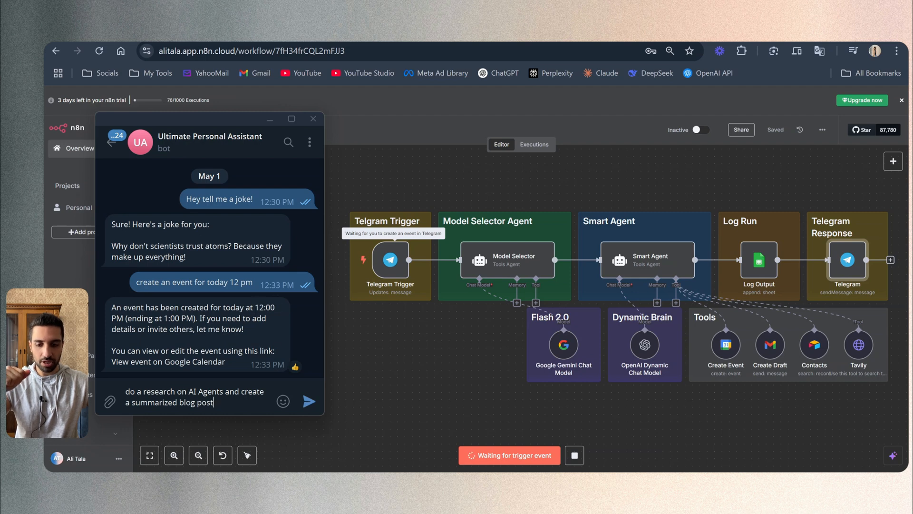
Send the AI Agents research request and read the bot's blog post reply.
left_click(309, 401)
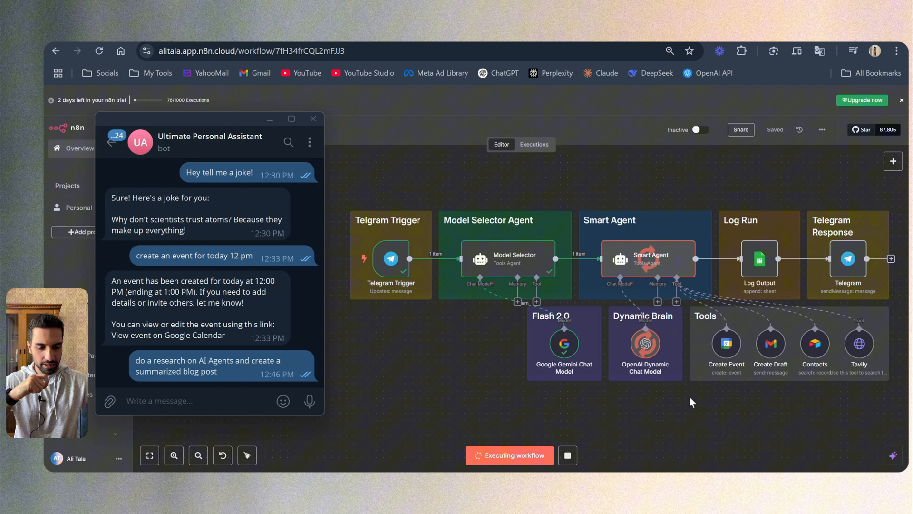
mouse_move(861, 381)
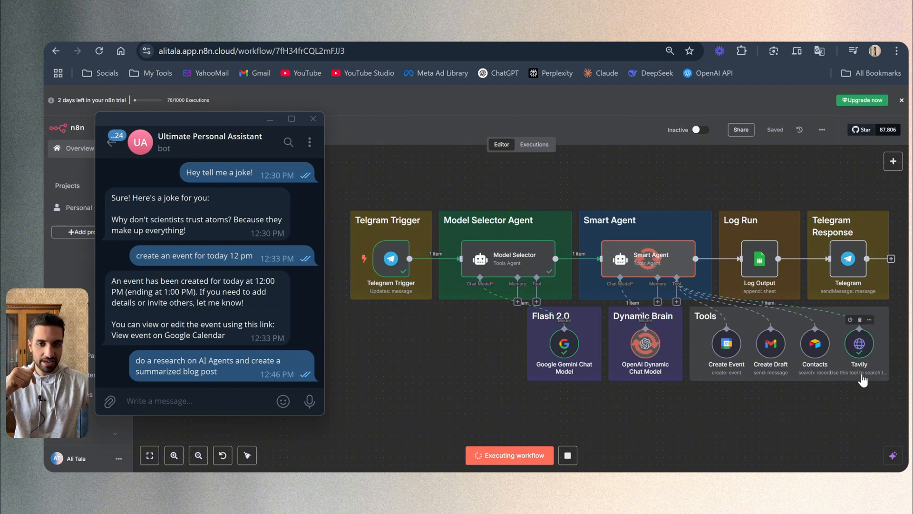
mouse_move(618, 391)
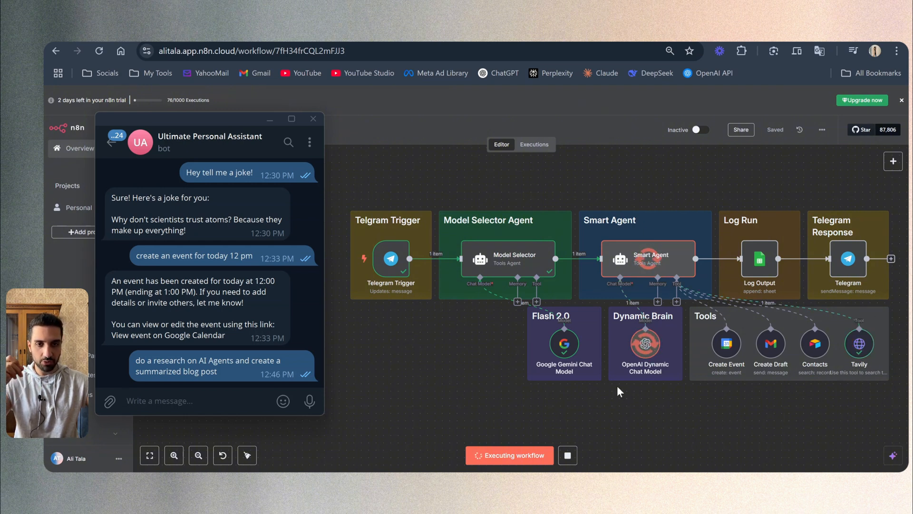
mouse_move(662, 397)
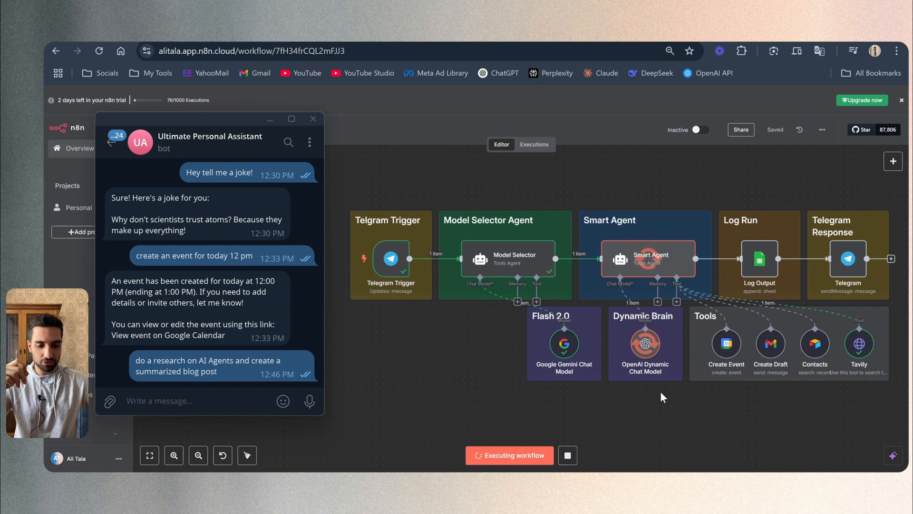
mouse_move(654, 384)
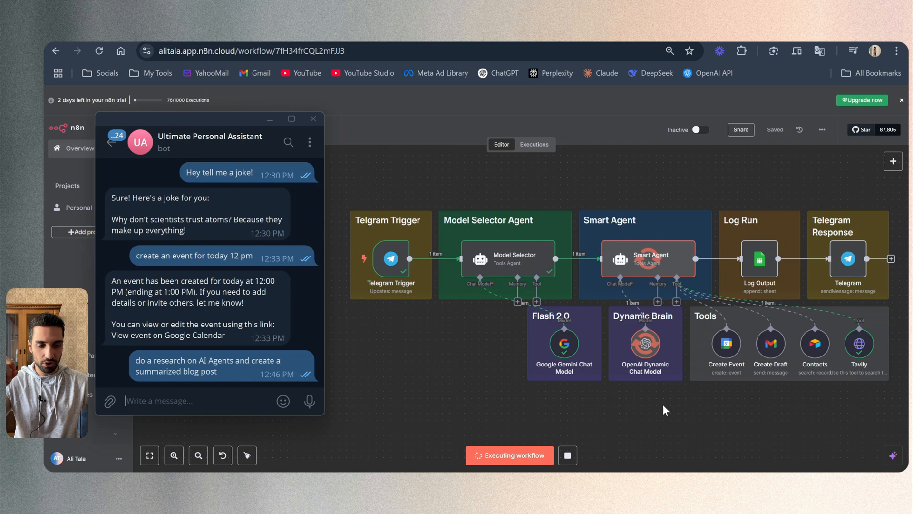
mouse_move(760, 257)
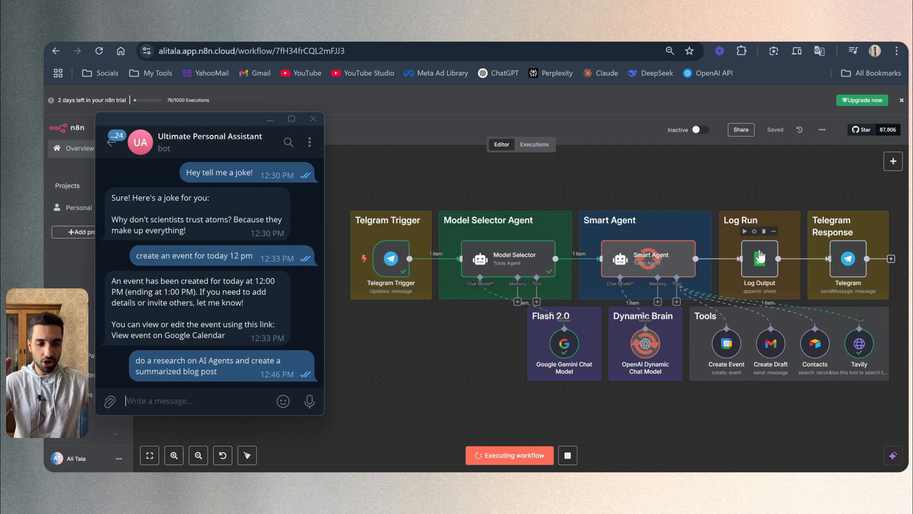
mouse_move(848, 270)
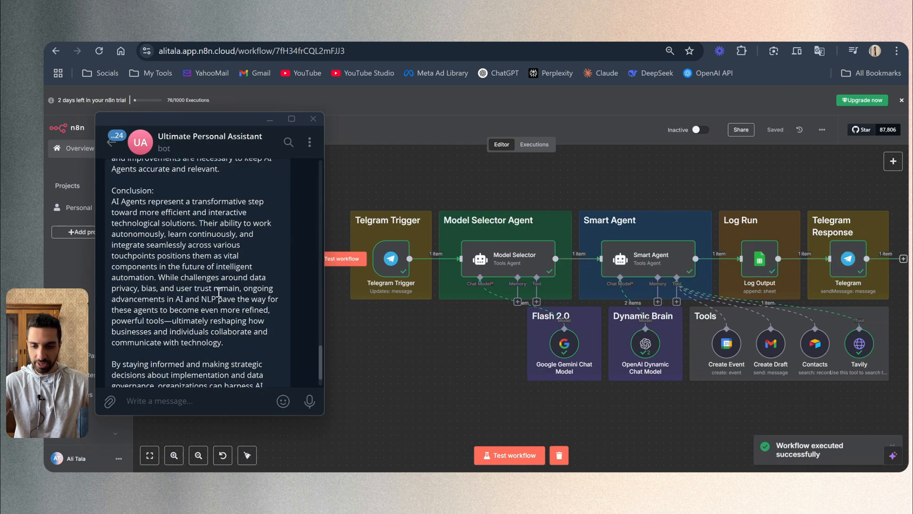
scroll("up", 3)
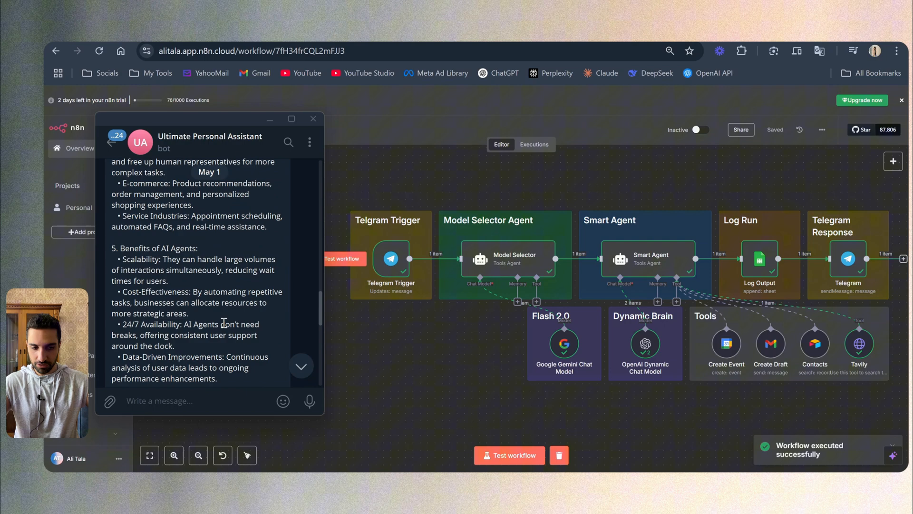
scroll("up", 3)
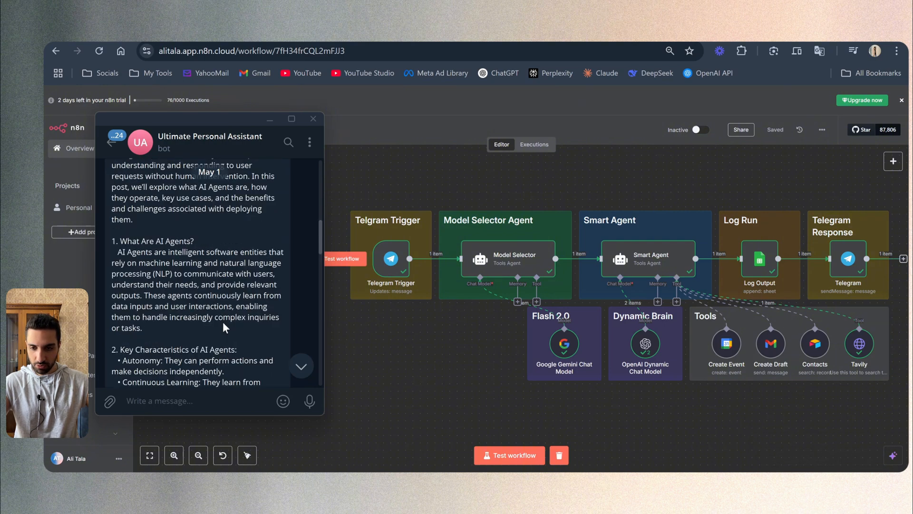
scroll("up", 3)
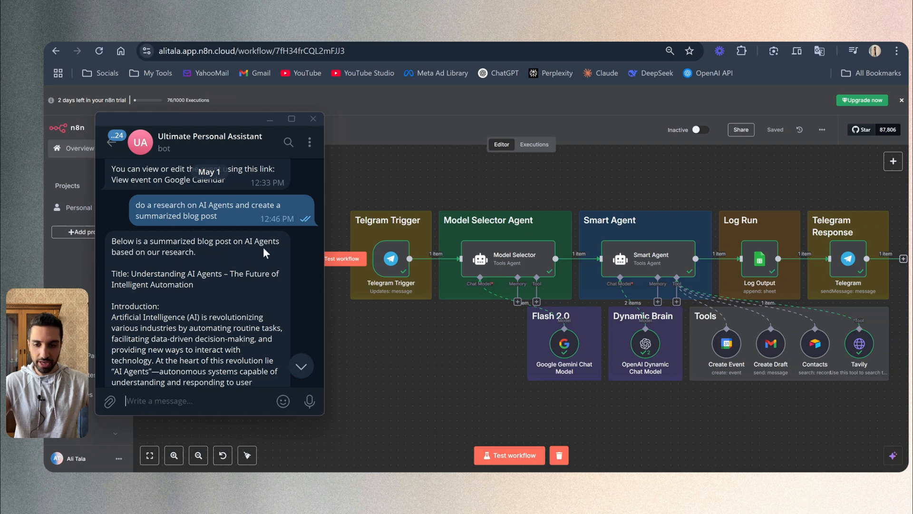
scroll("down", 3)
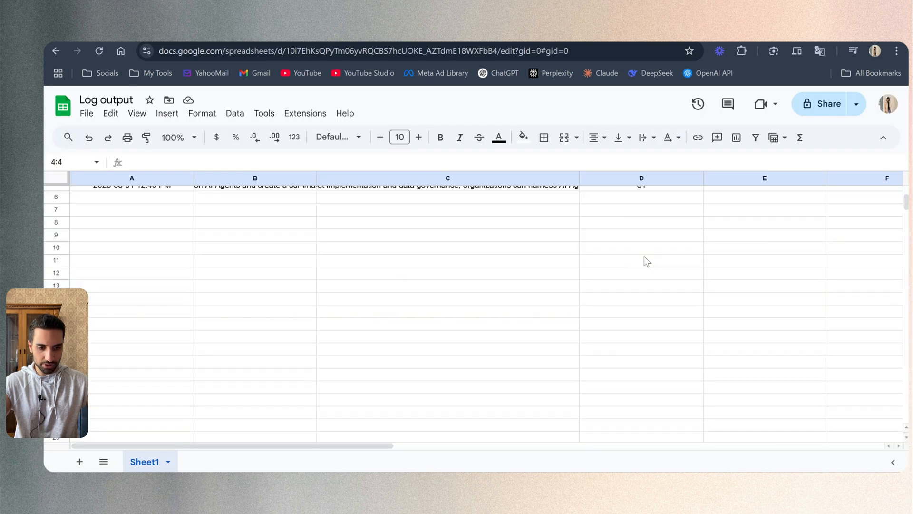
Check that the research request's logged model value reads o1.
left_click(640, 365)
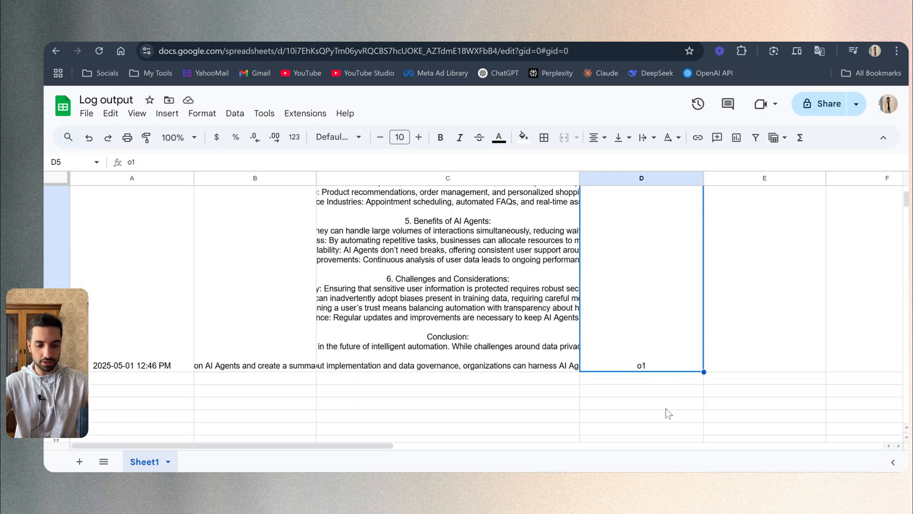
mouse_move(668, 322)
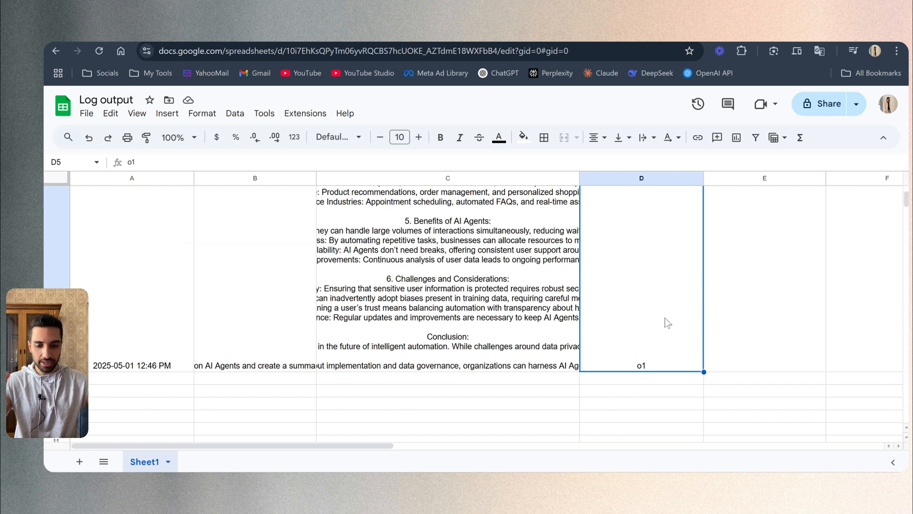
mouse_move(663, 314)
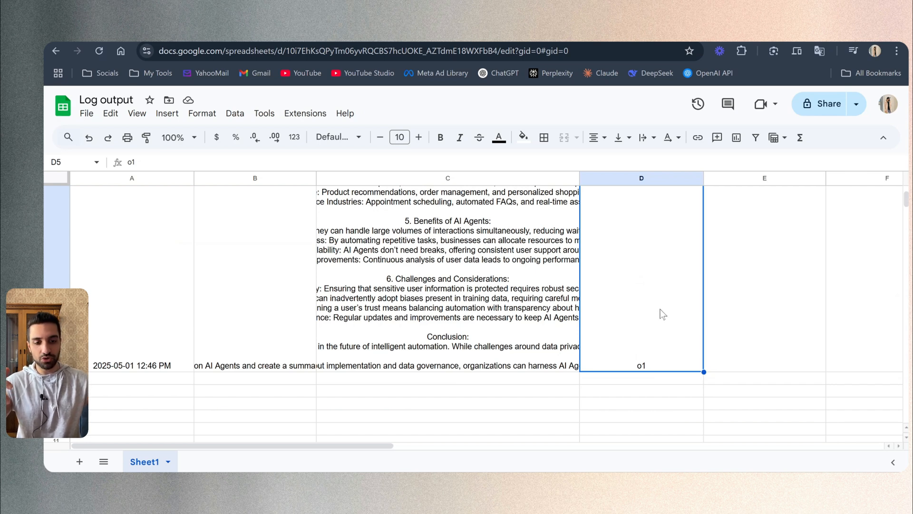
mouse_move(651, 313)
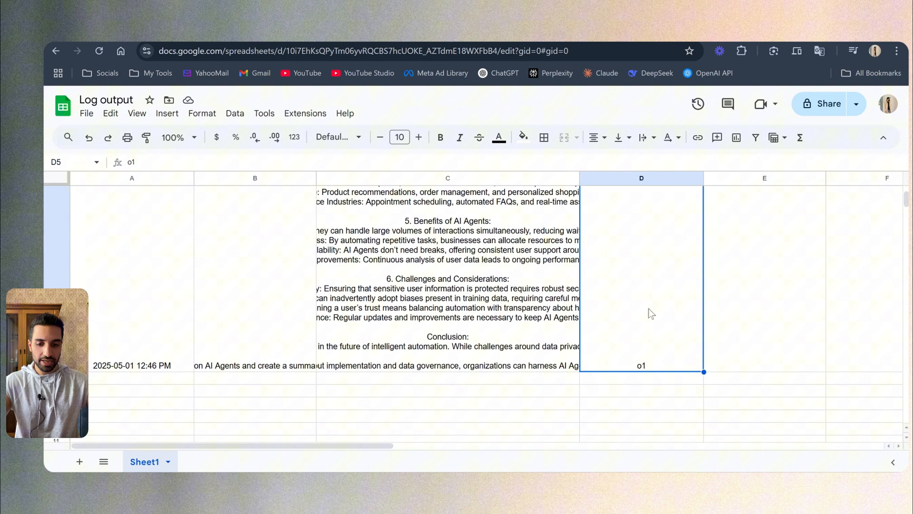
scroll("up", 3)
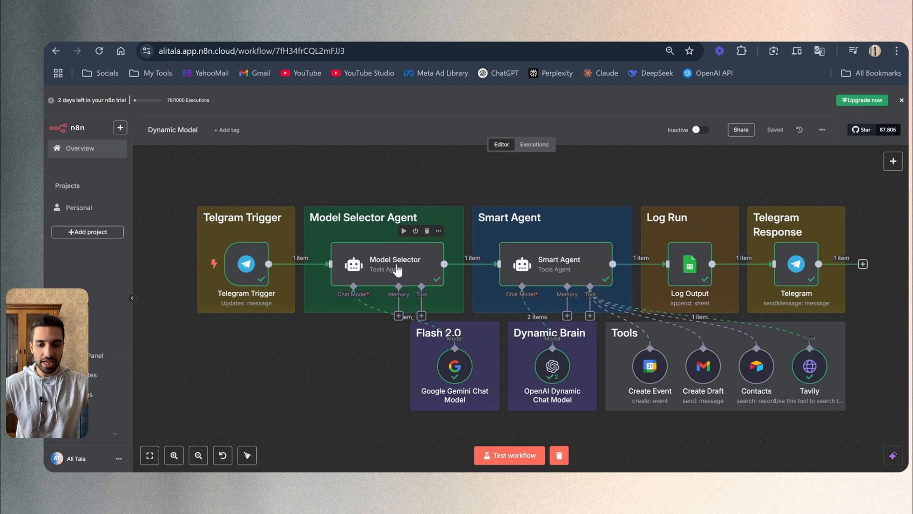
mouse_move(396, 238)
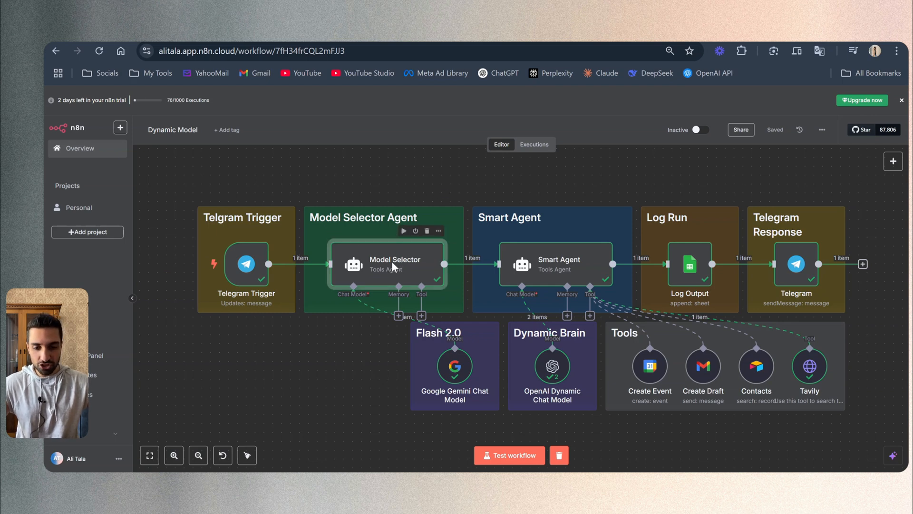
Open the Model Selector node to view its input, prompts and o1 output.
double_click(384, 265)
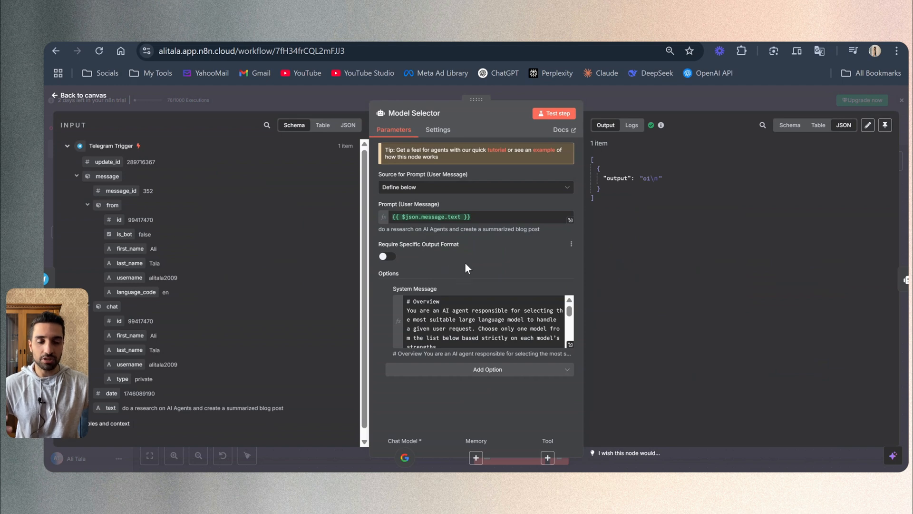
mouse_move(463, 265)
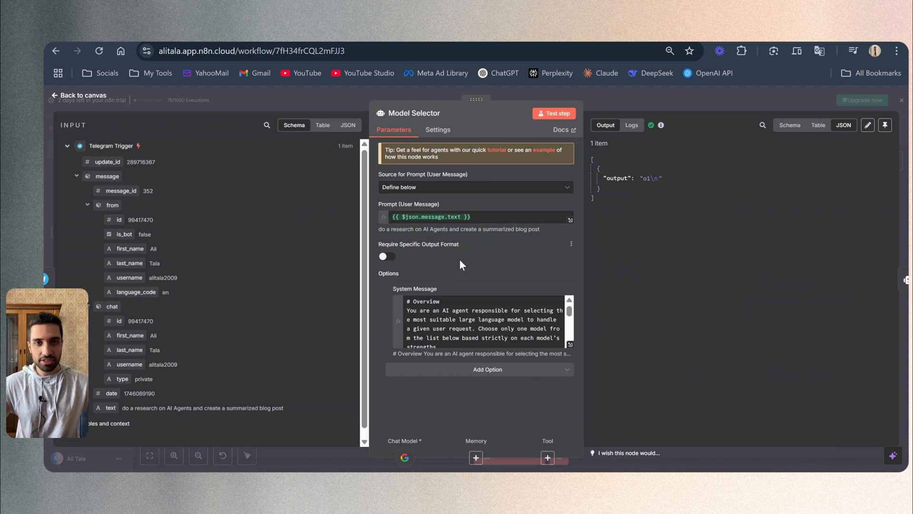
mouse_move(465, 270)
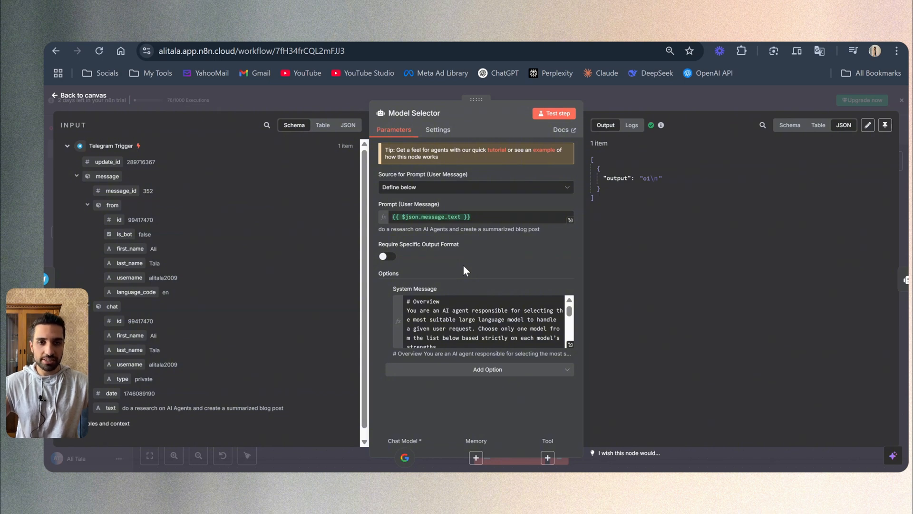
mouse_move(428, 211)
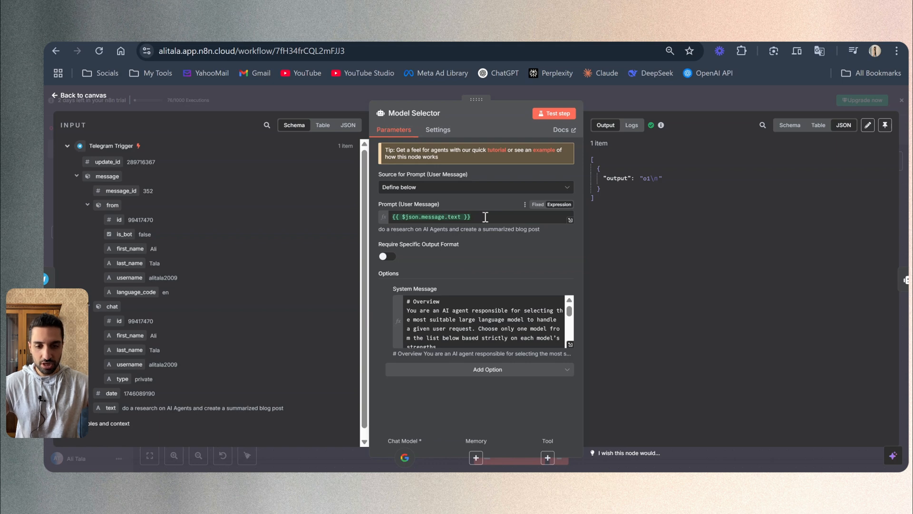
scroll("down", 3)
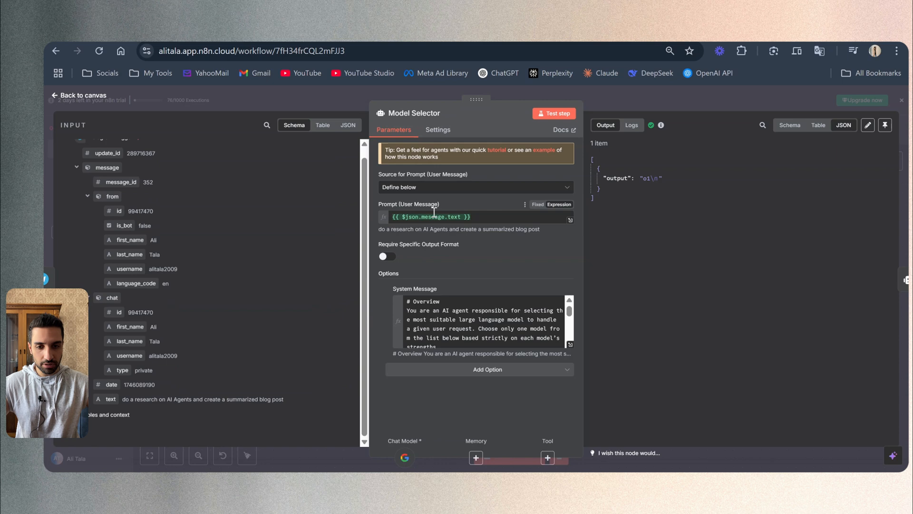
mouse_move(146, 416)
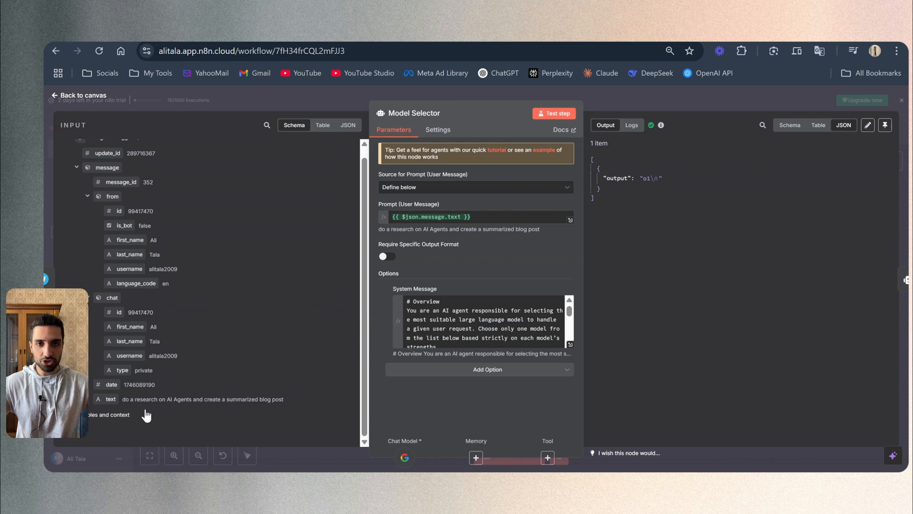
mouse_move(123, 401)
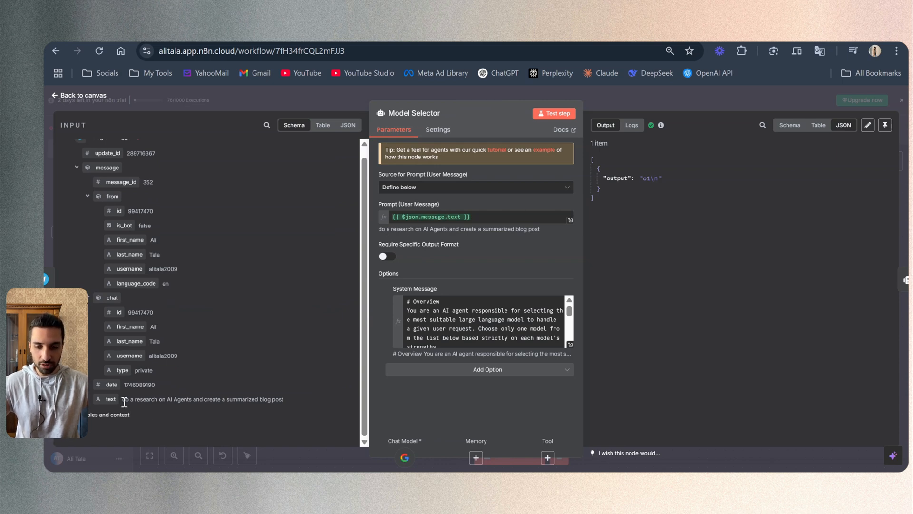
mouse_move(228, 402)
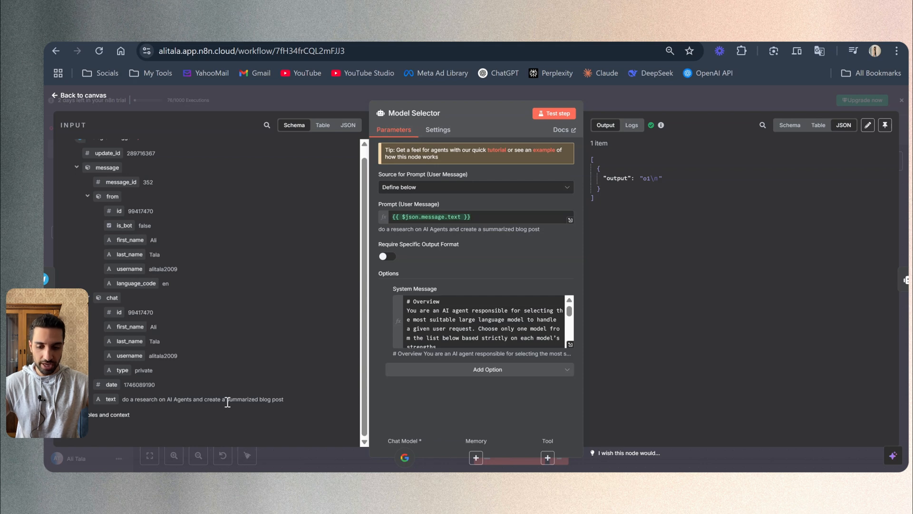
mouse_move(110, 399)
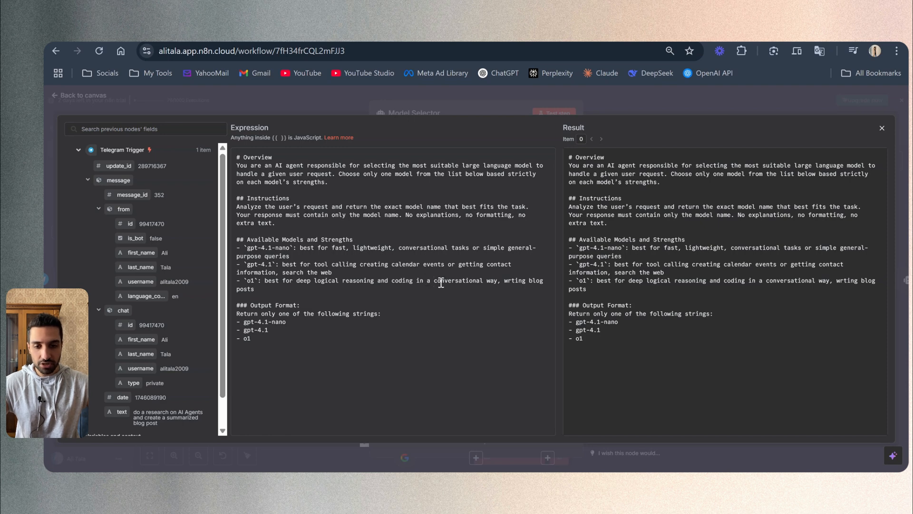
mouse_move(447, 296)
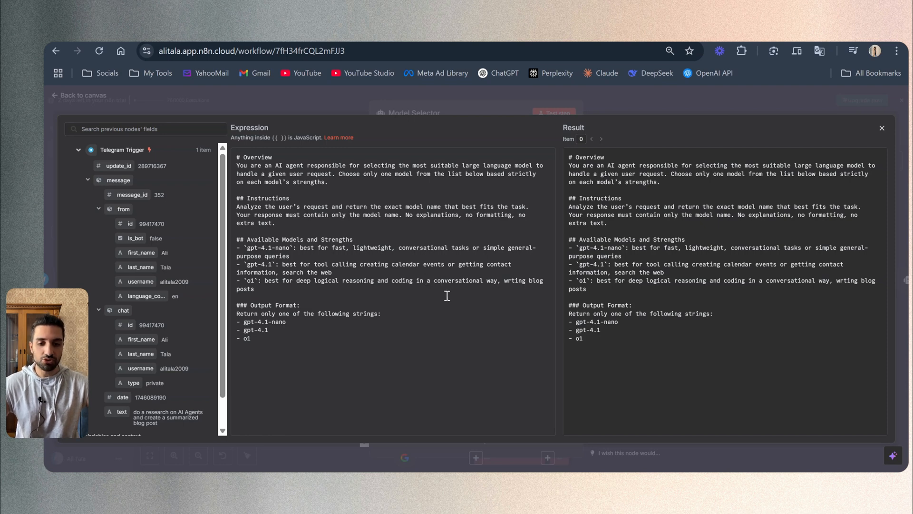
mouse_move(455, 291)
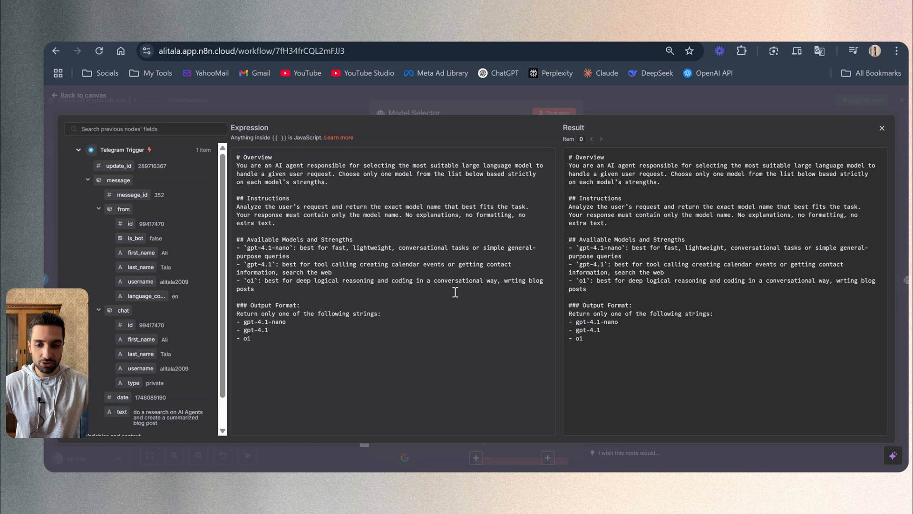
mouse_move(247, 242)
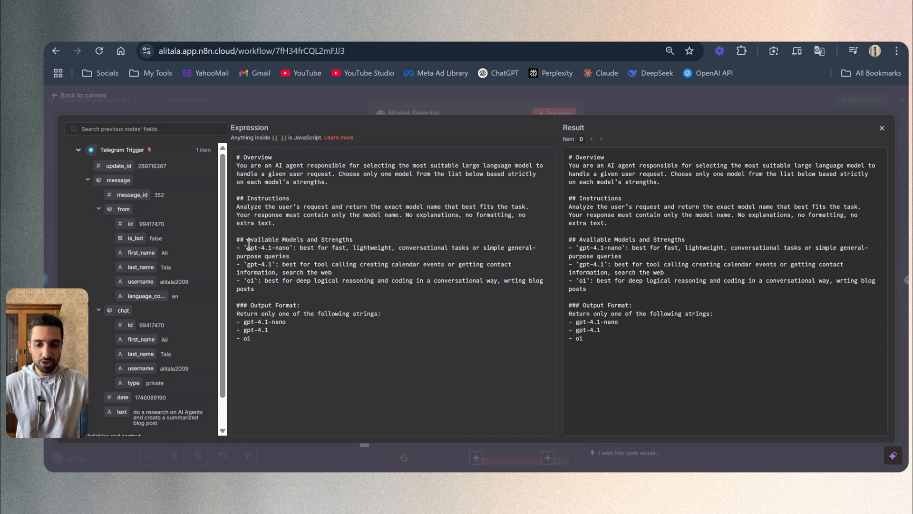
Highlight the Available Models and Strengths heading in the system message editor.
double_click(299, 239)
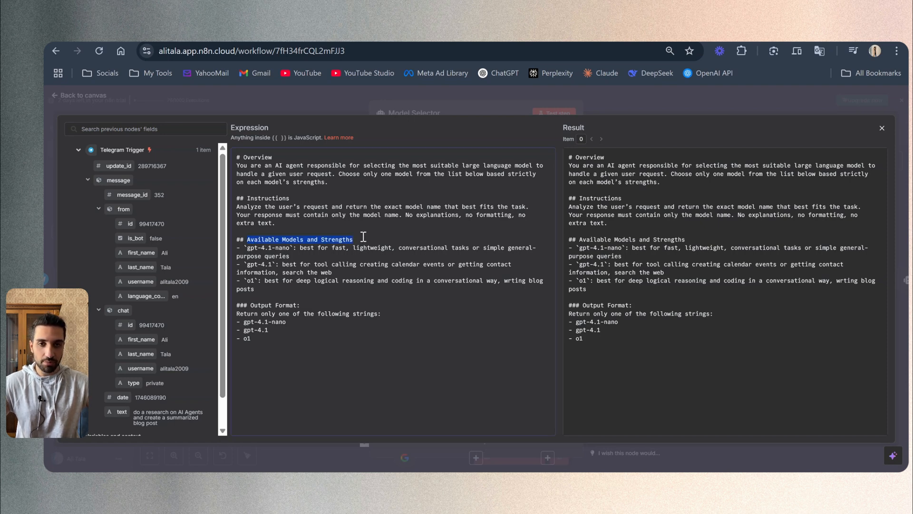
mouse_move(261, 254)
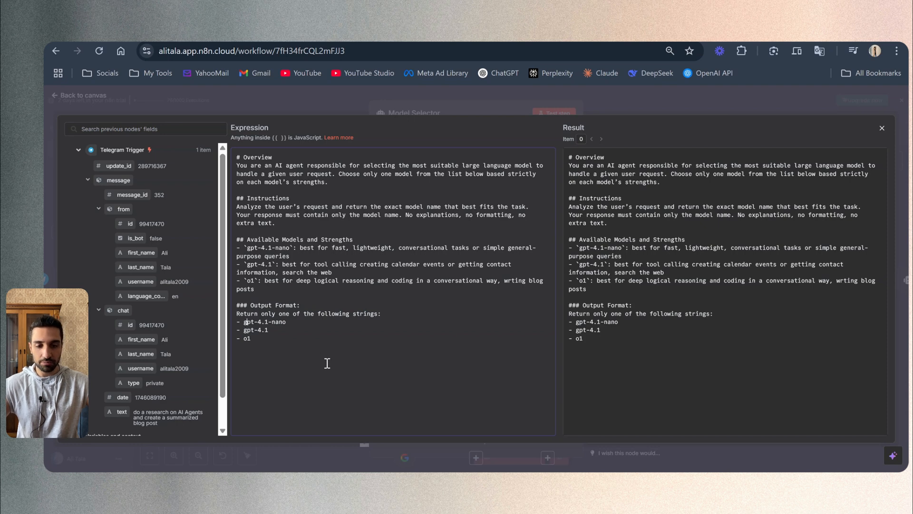
mouse_move(462, 114)
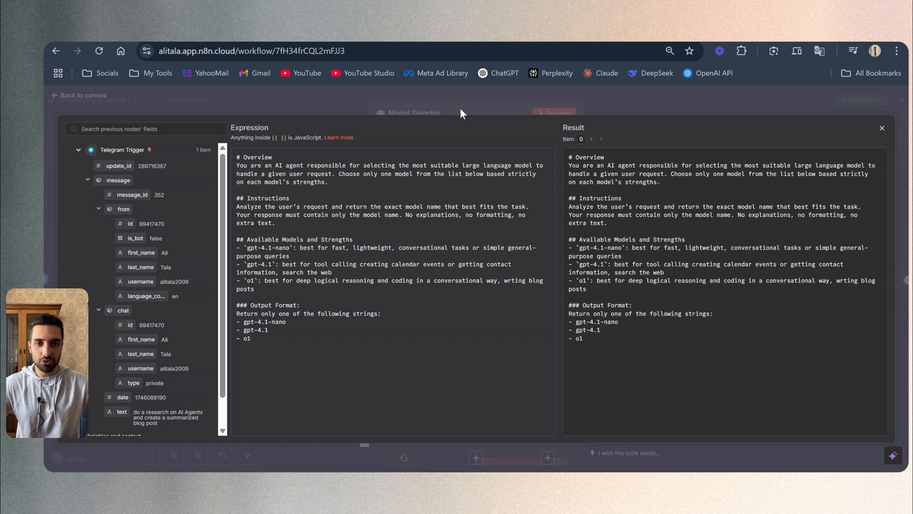
mouse_move(456, 114)
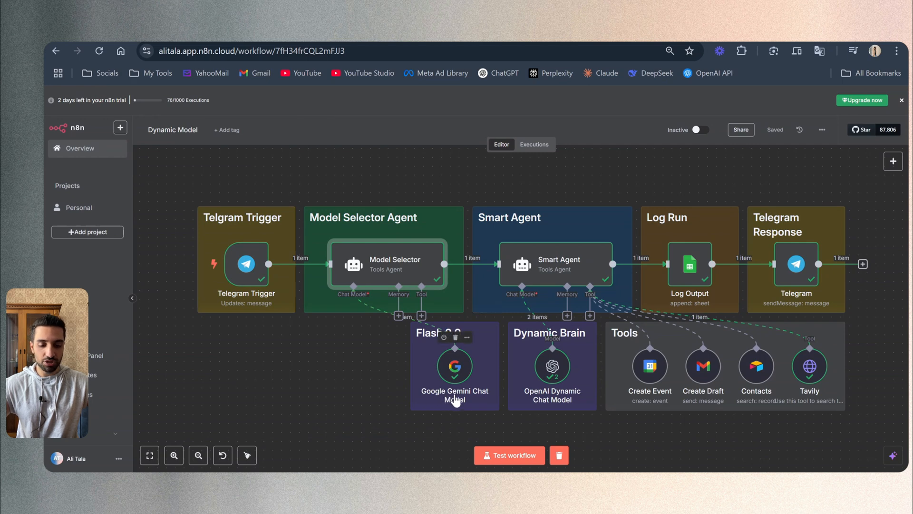
mouse_move(374, 364)
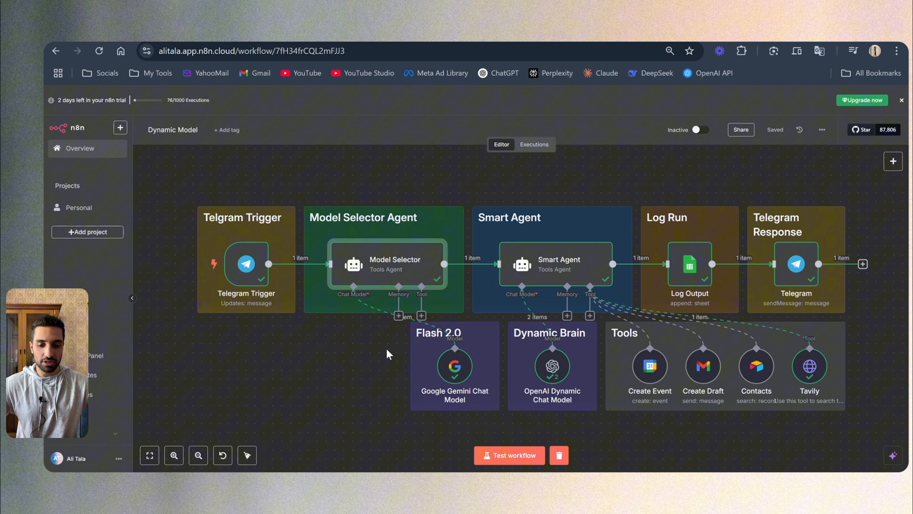
mouse_move(395, 357)
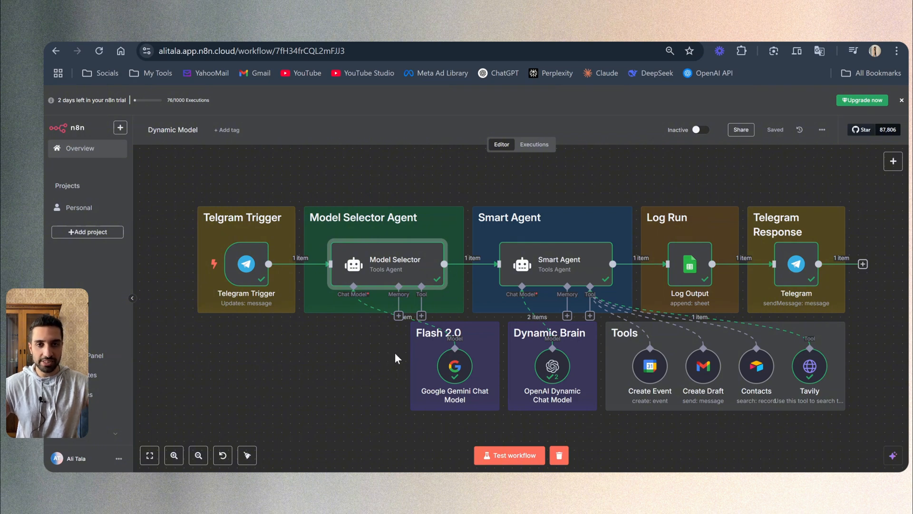
mouse_move(395, 346)
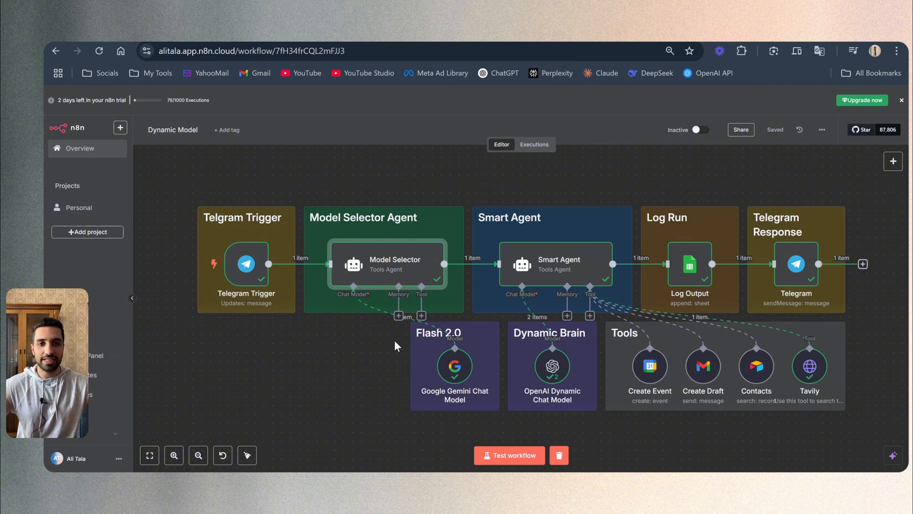
mouse_move(393, 348)
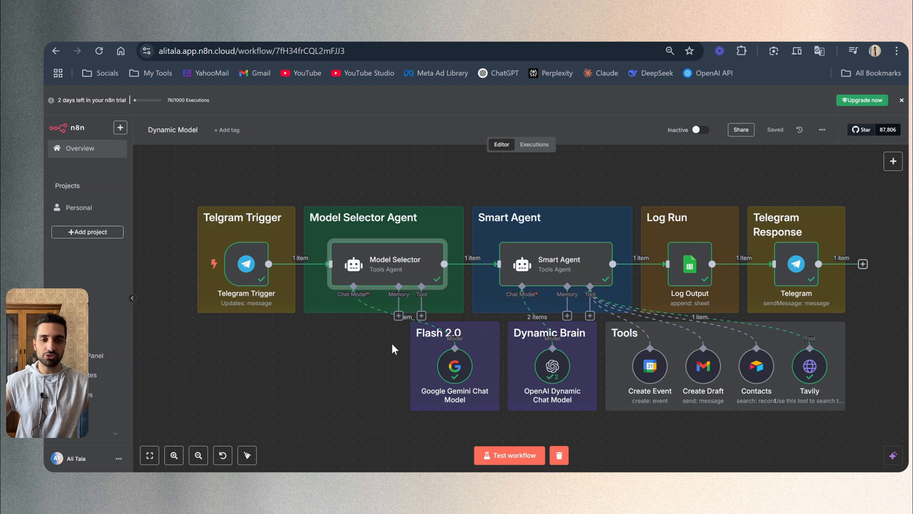
mouse_move(367, 348)
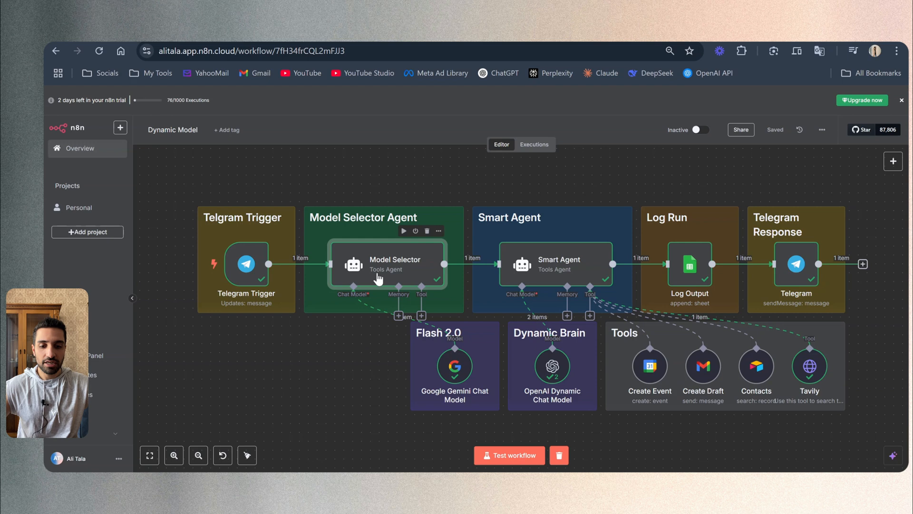
mouse_move(386, 279)
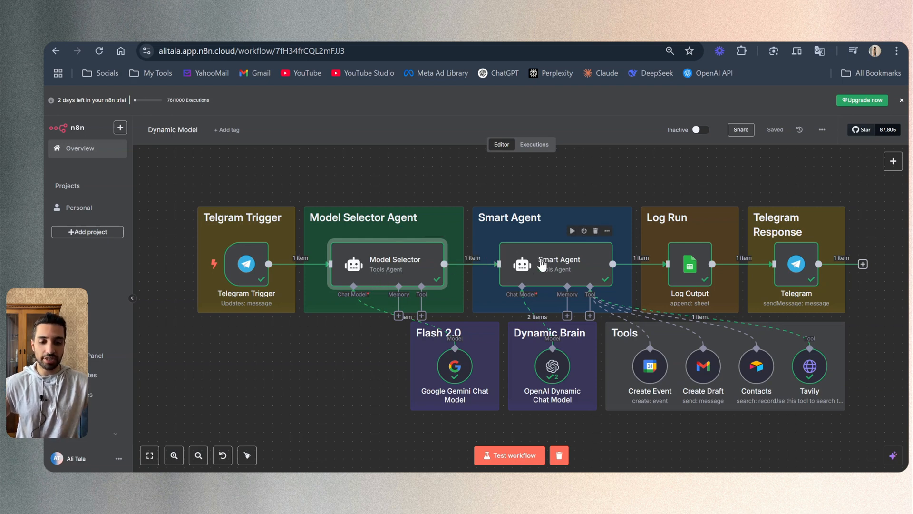
Open the Smart Agent node and inspect its Prompt, System Message and blog post output.
double_click(551, 263)
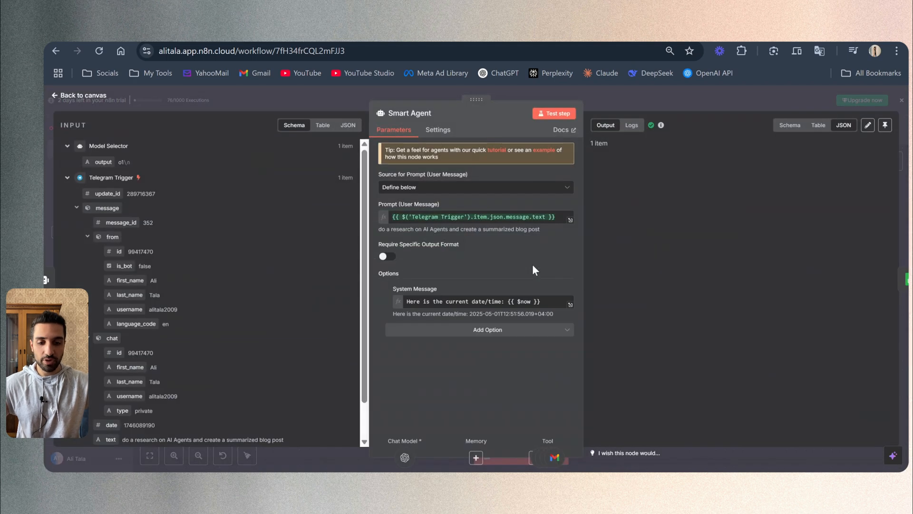
left_click(553, 113)
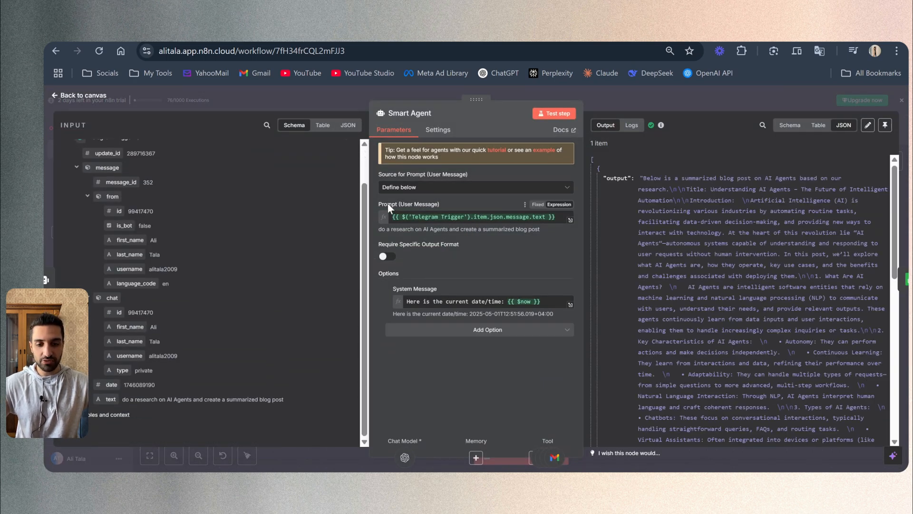
mouse_move(394, 239)
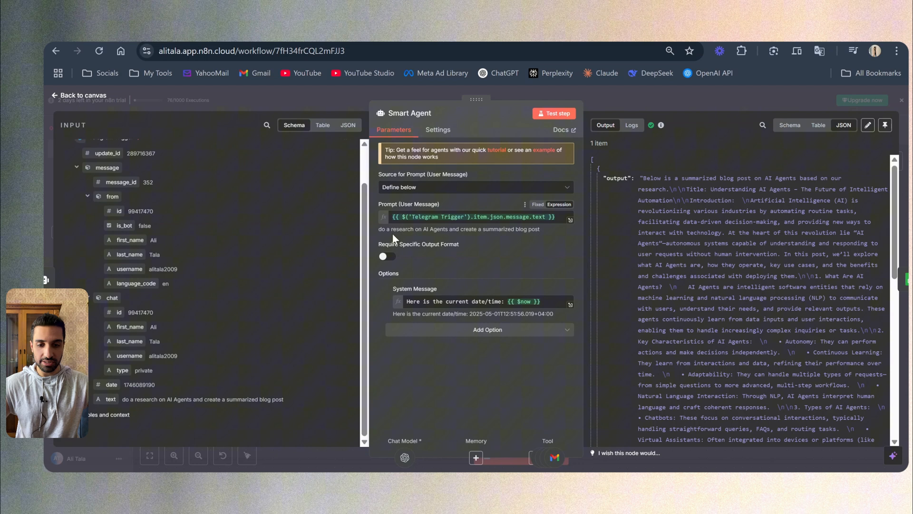
left_click(471, 216)
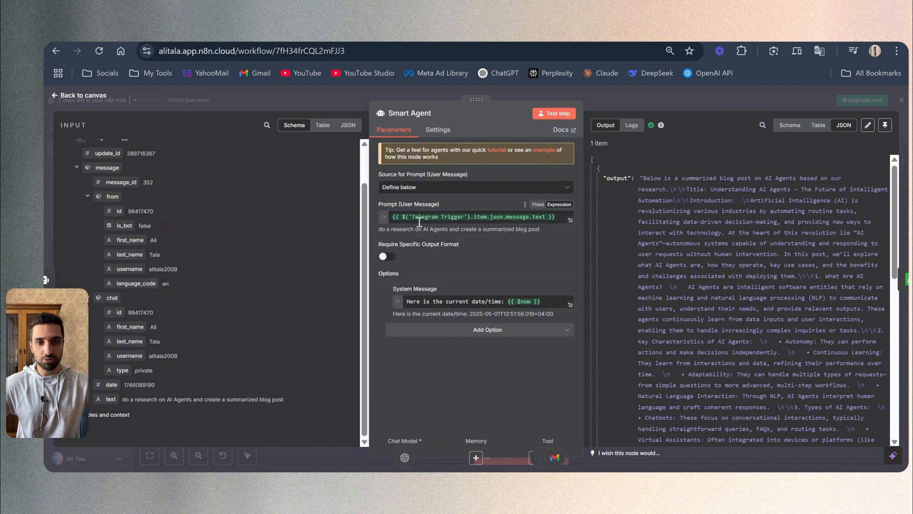
mouse_move(162, 316)
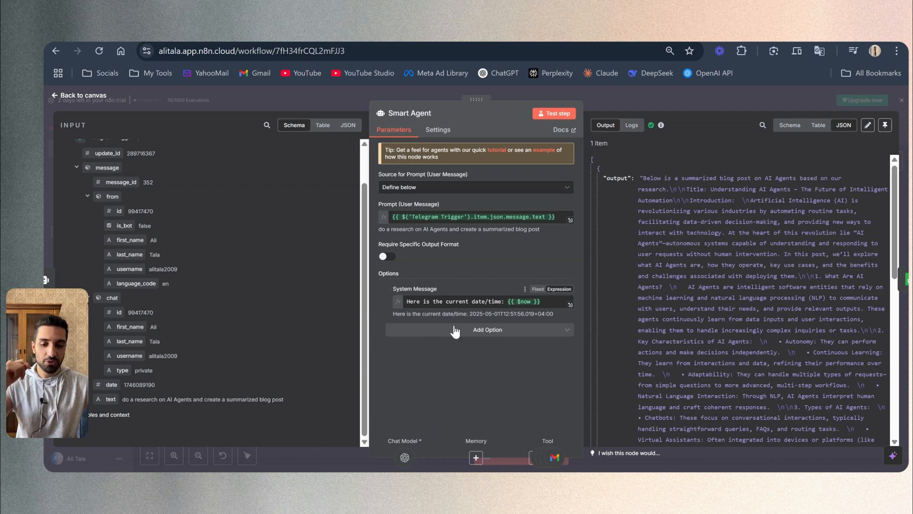
mouse_move(456, 338)
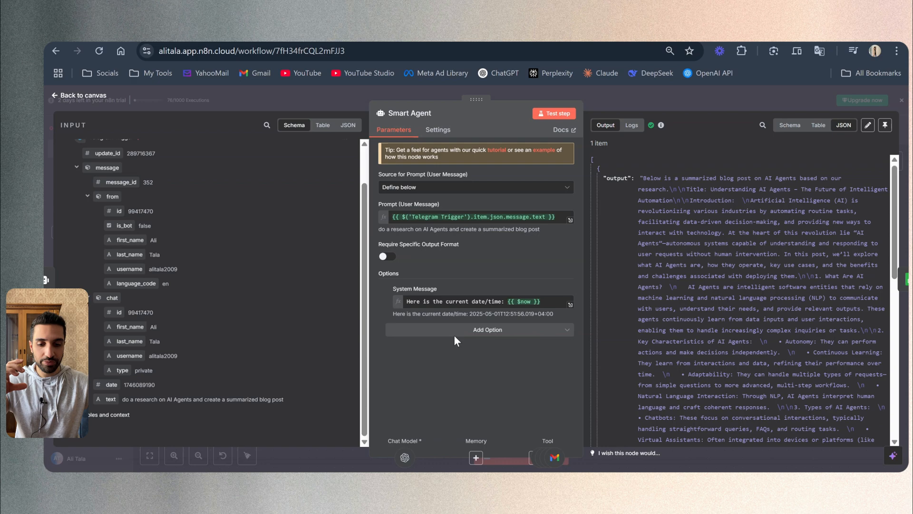
left_click(569, 301)
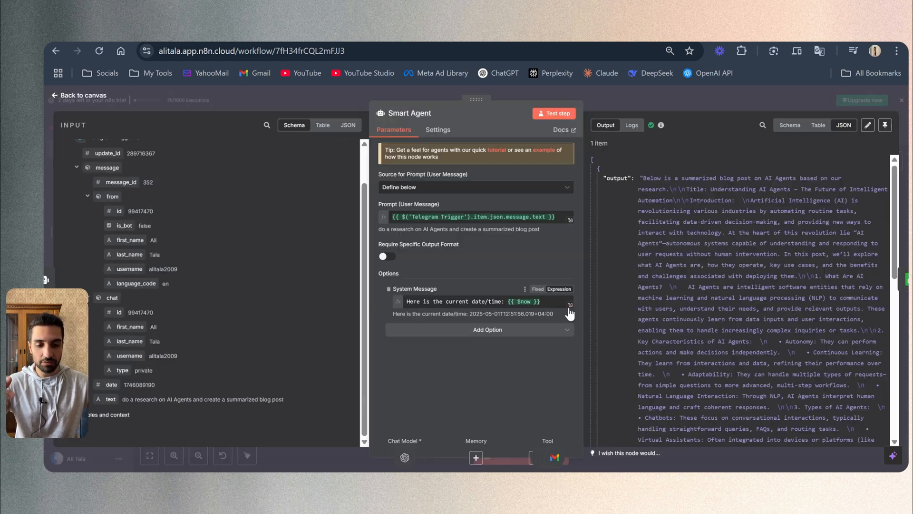
Expand the Smart Agent's date/time system message expression, then close it.
left_click(569, 304)
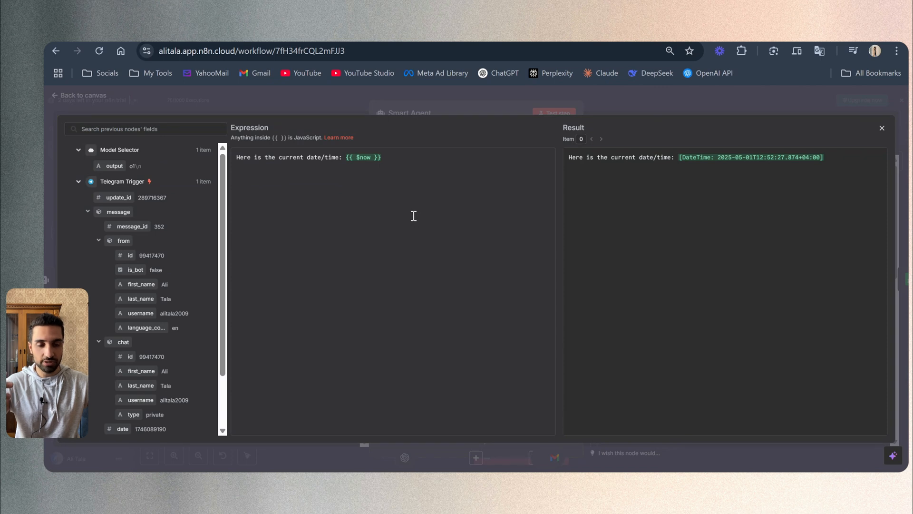
left_click(882, 127)
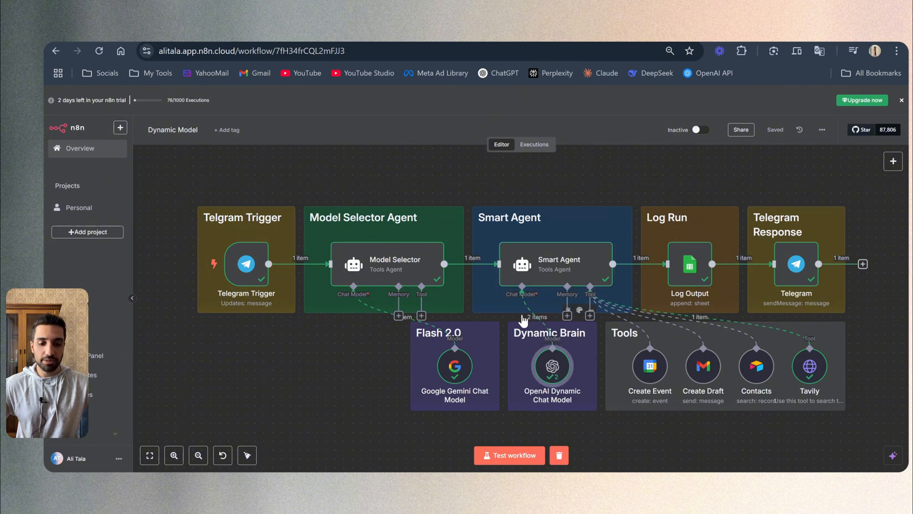
double_click(551, 366)
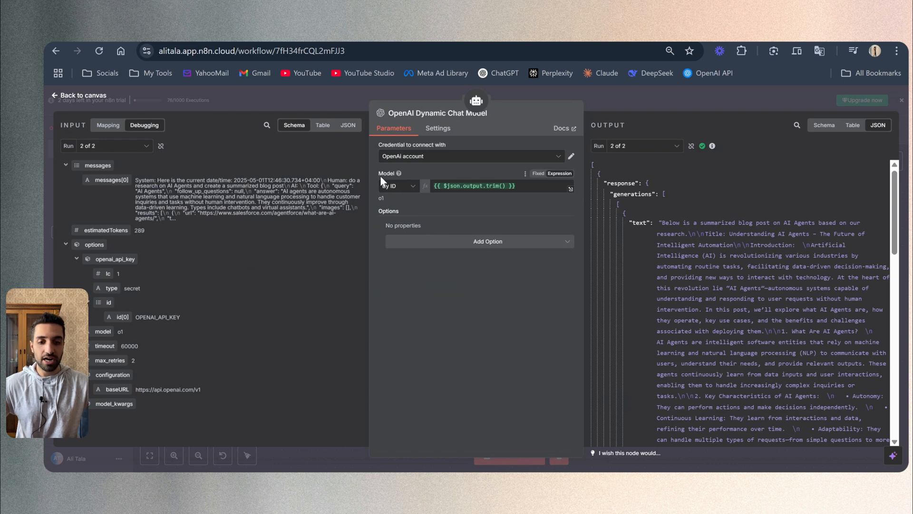
left_click(397, 184)
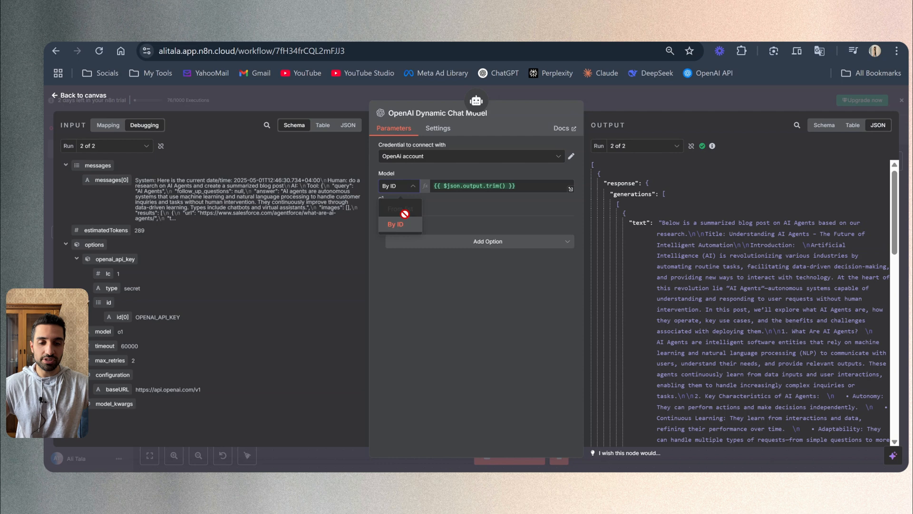
mouse_move(425, 270)
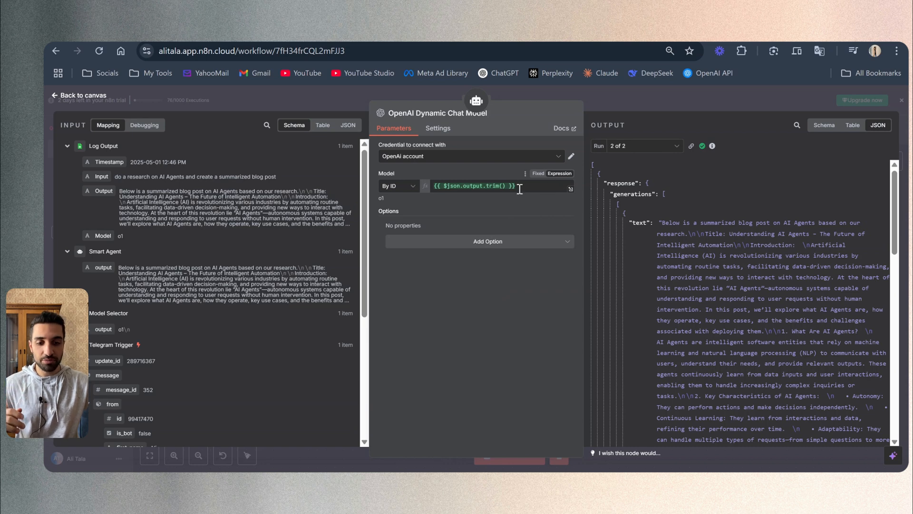
mouse_move(522, 191)
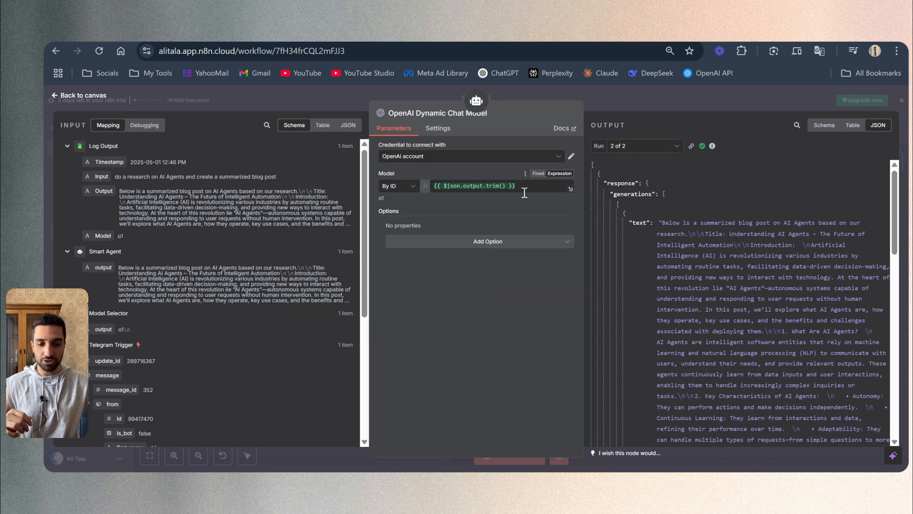
mouse_move(400, 327)
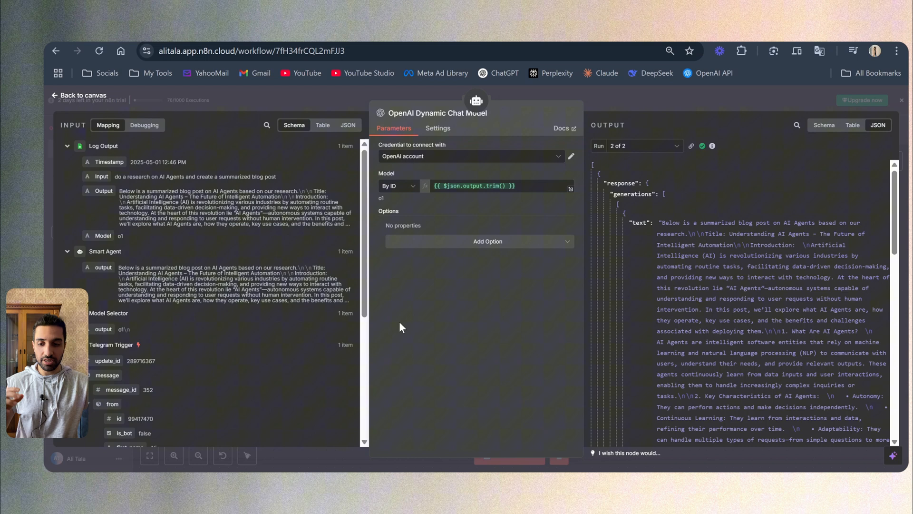
mouse_move(96, 330)
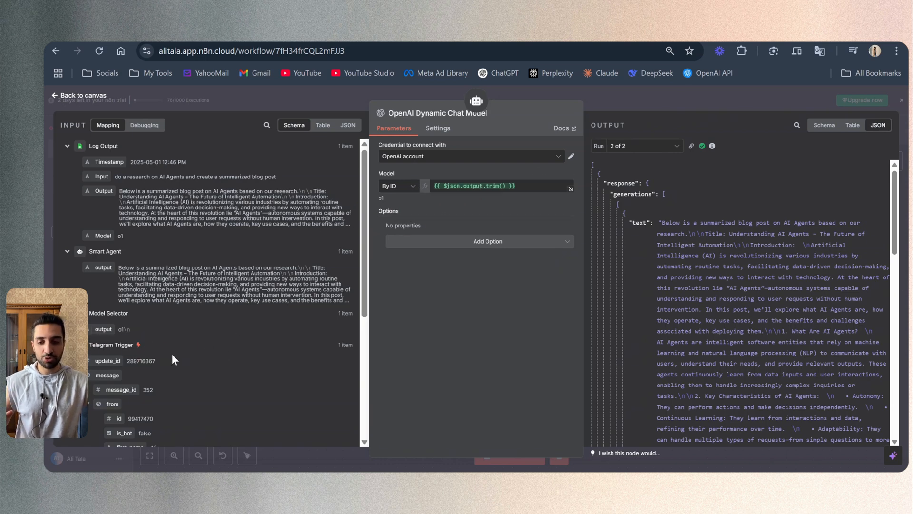
mouse_move(153, 320)
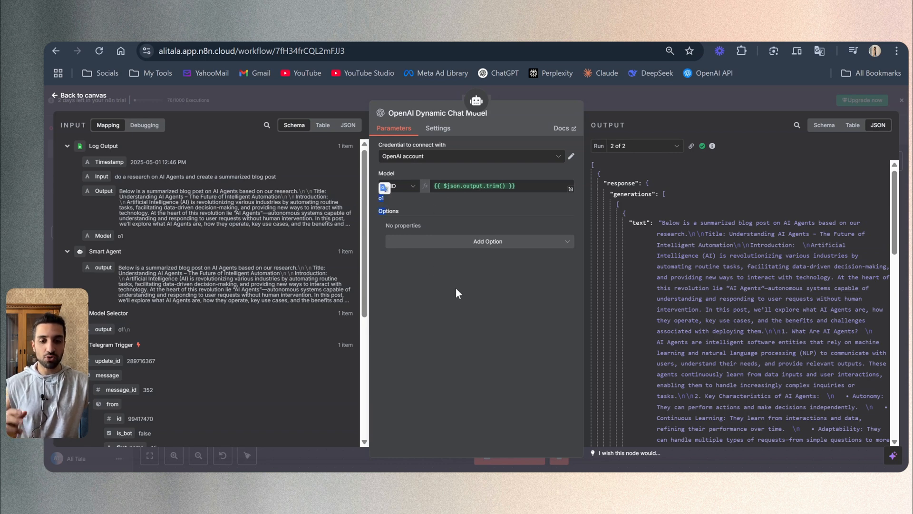
mouse_move(492, 298)
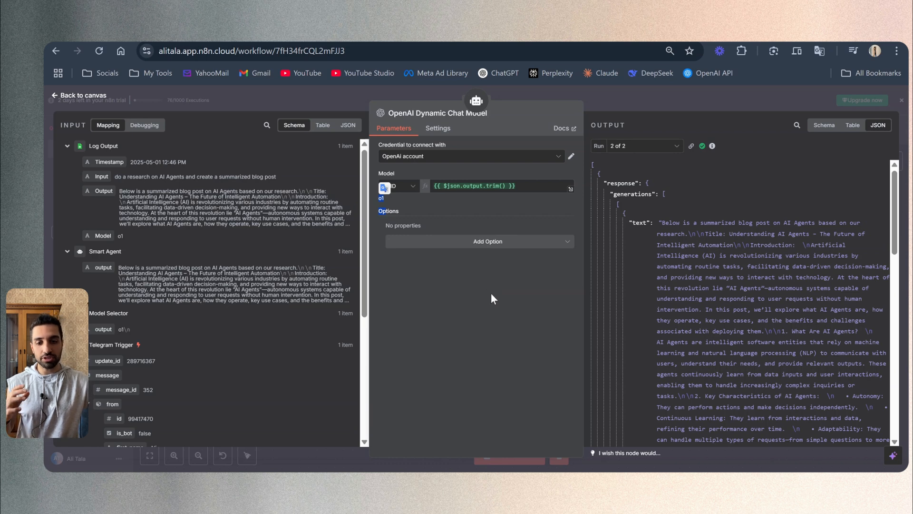
left_click(79, 96)
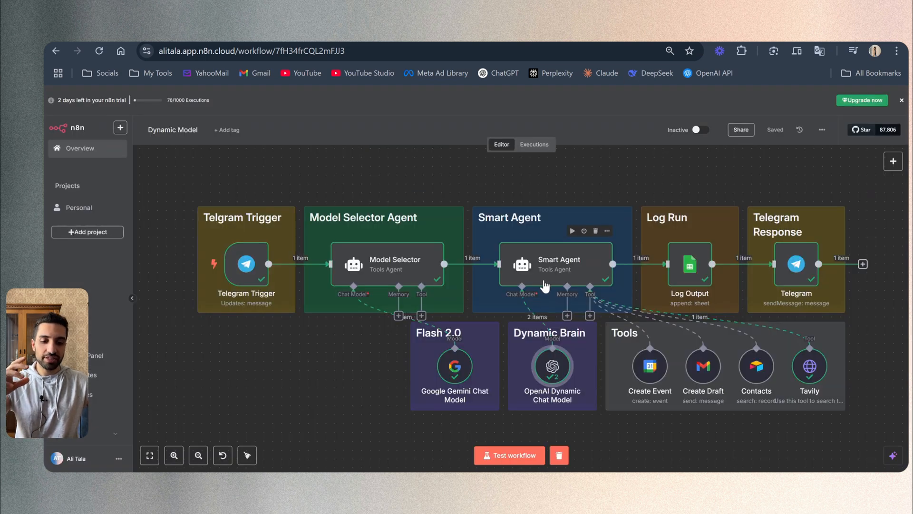
mouse_move(675, 273)
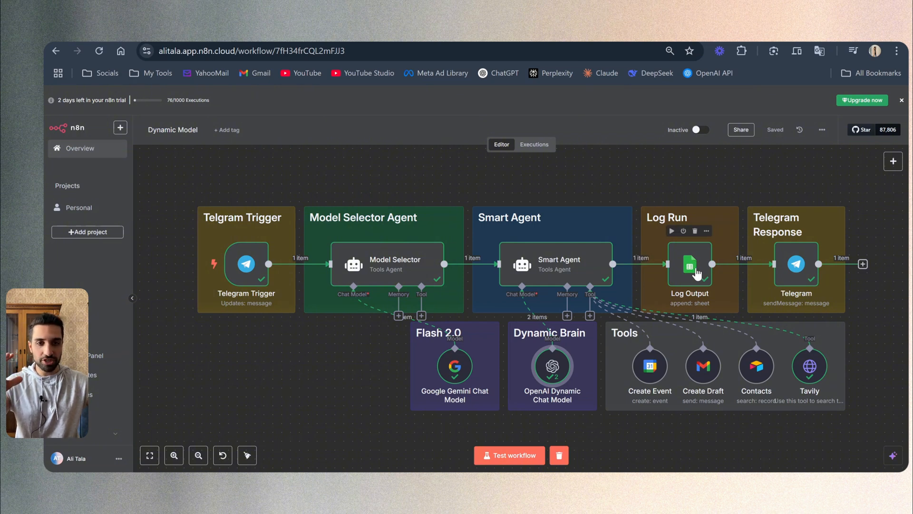
mouse_move(821, 263)
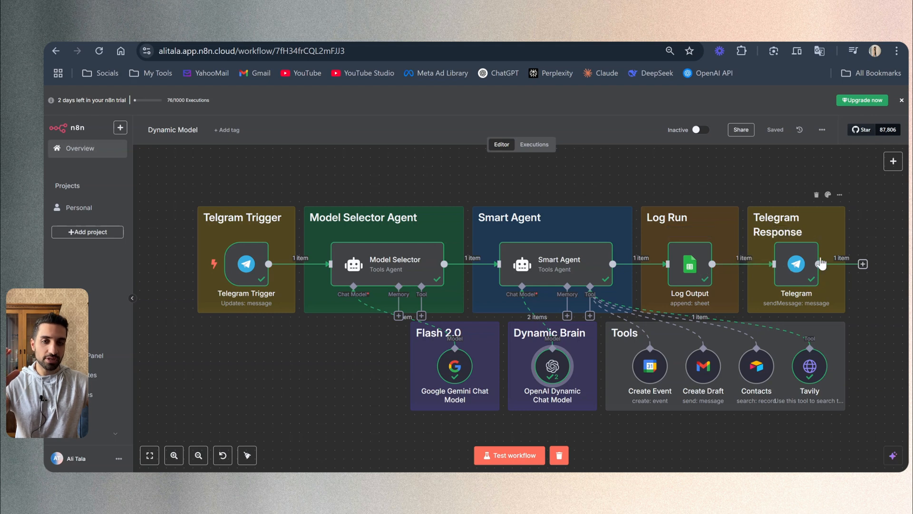
mouse_move(796, 265)
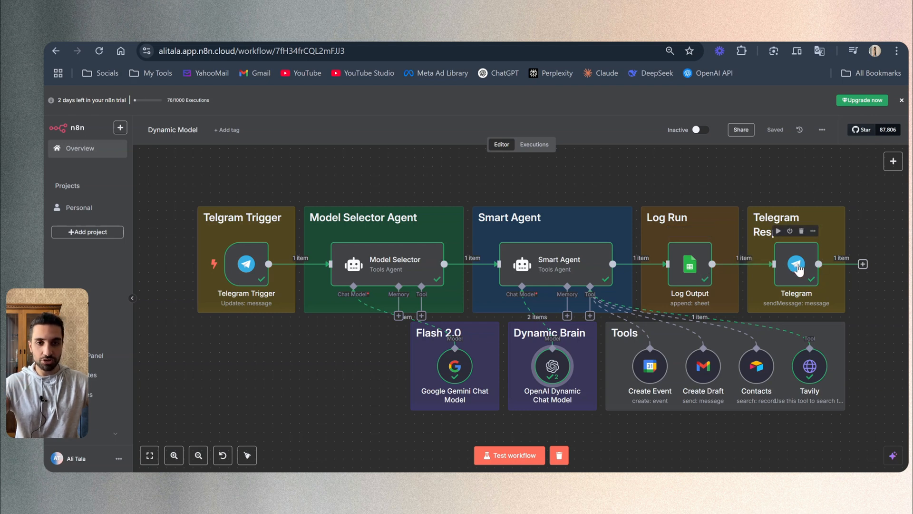
mouse_move(690, 266)
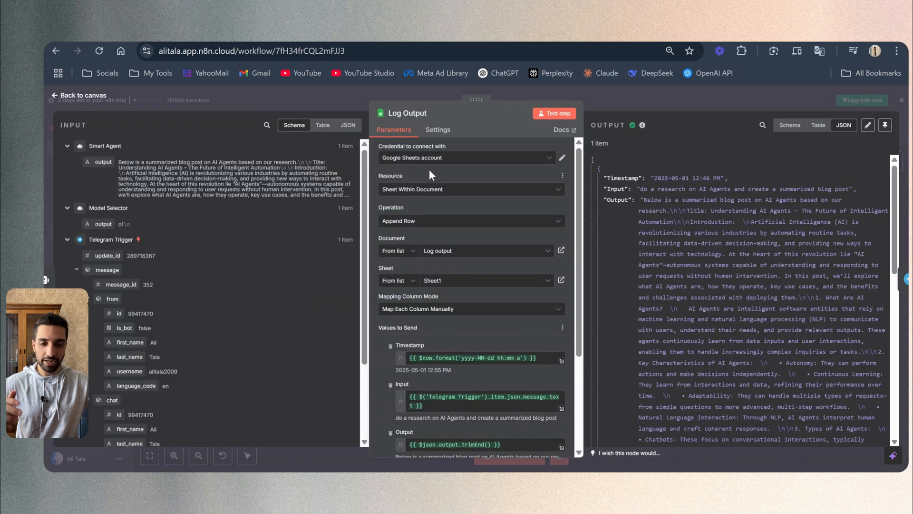
mouse_move(395, 234)
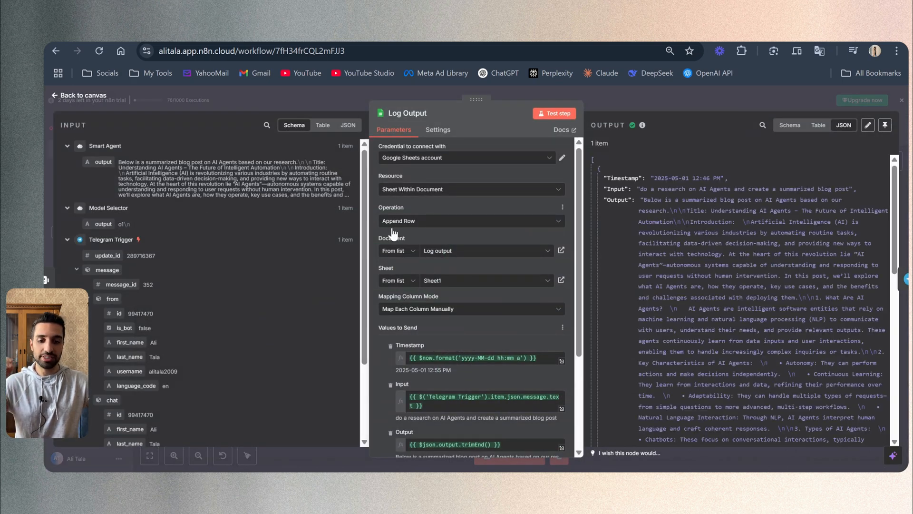
mouse_move(413, 236)
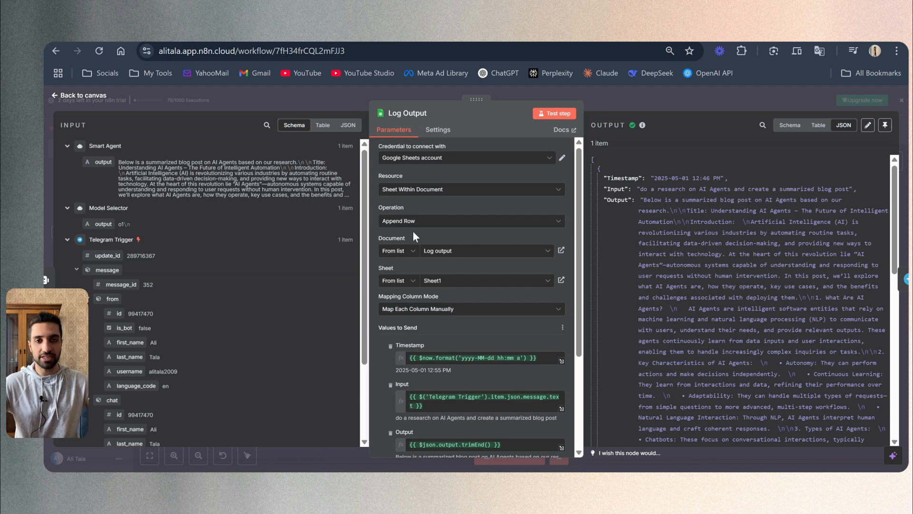
mouse_move(443, 257)
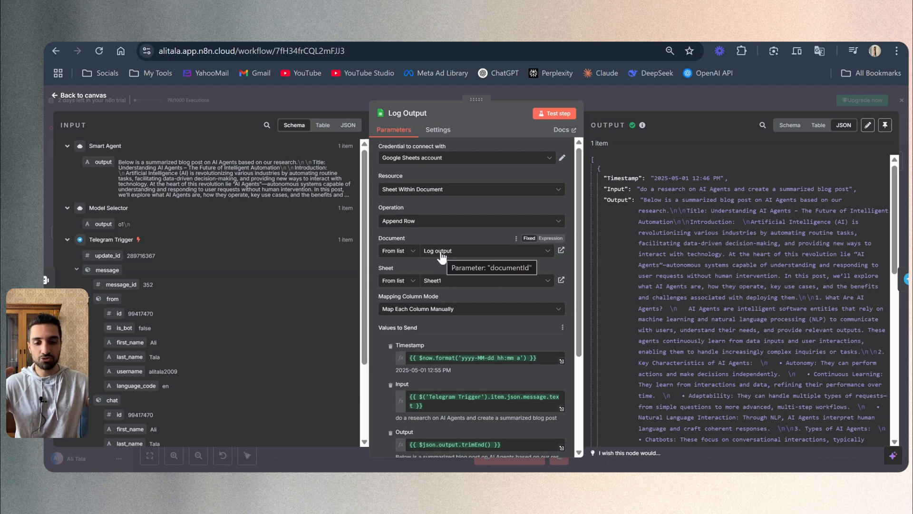
mouse_move(431, 263)
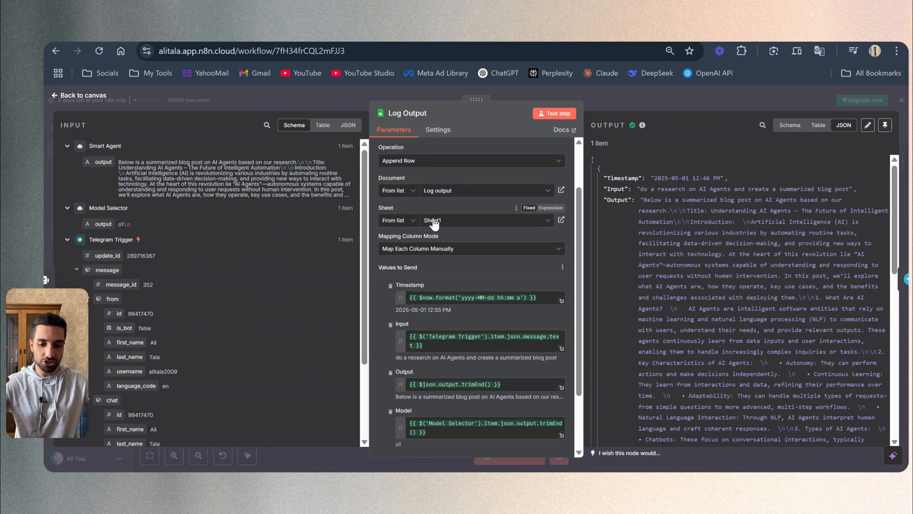
Scroll the Log Output node to the Model column mapping the Model Selector's untrimmed output.
scroll("down", 3)
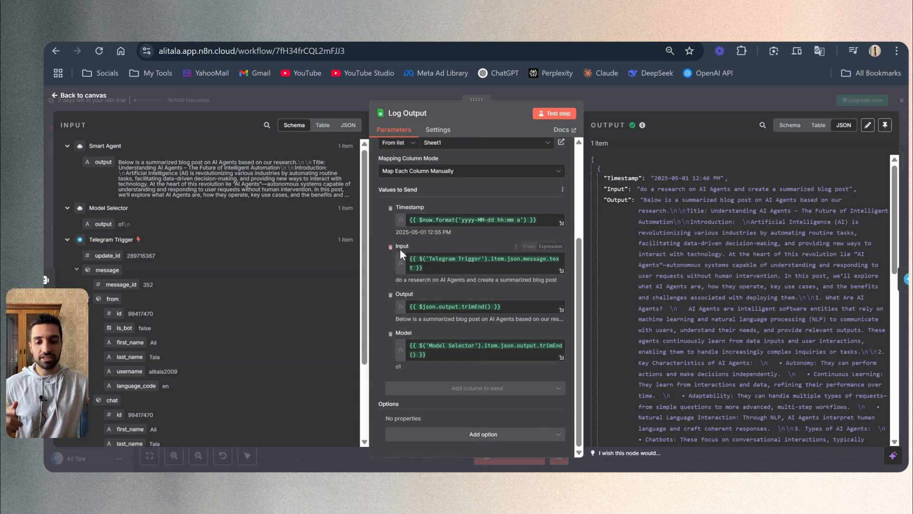
scroll("down", 3)
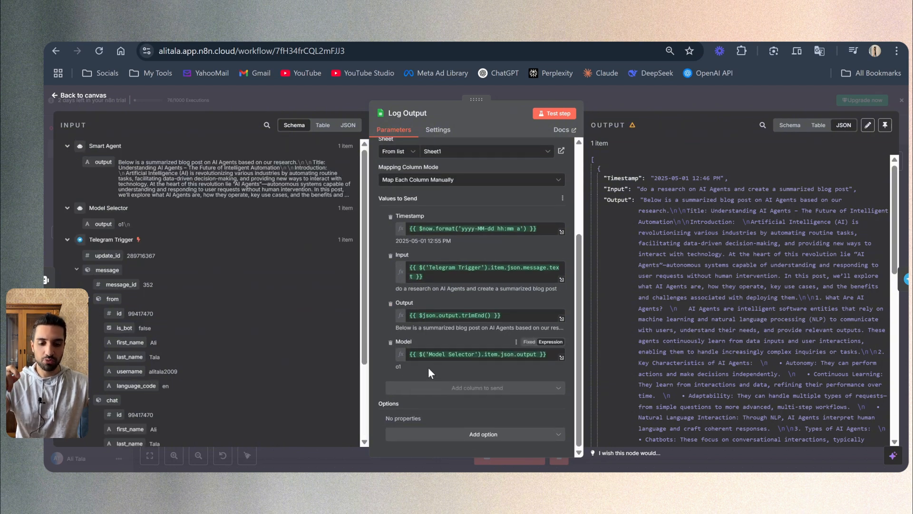
mouse_move(457, 358)
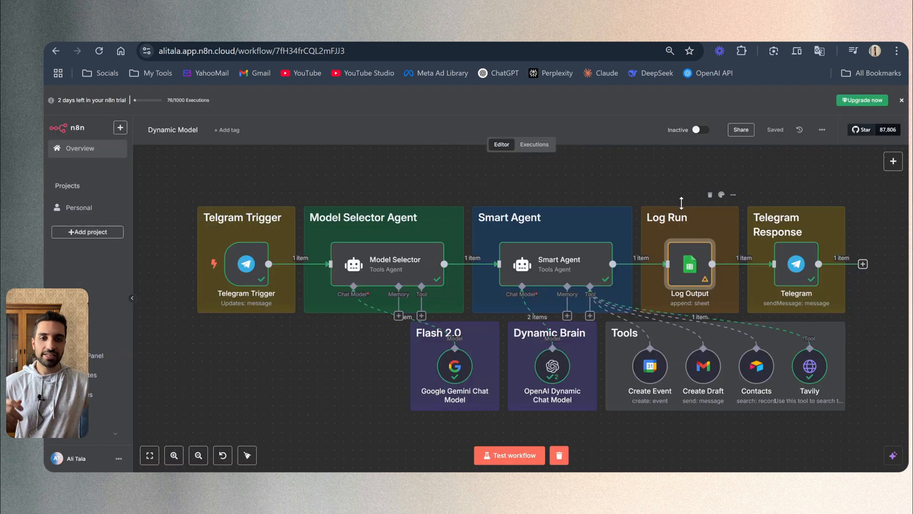
double_click(796, 263)
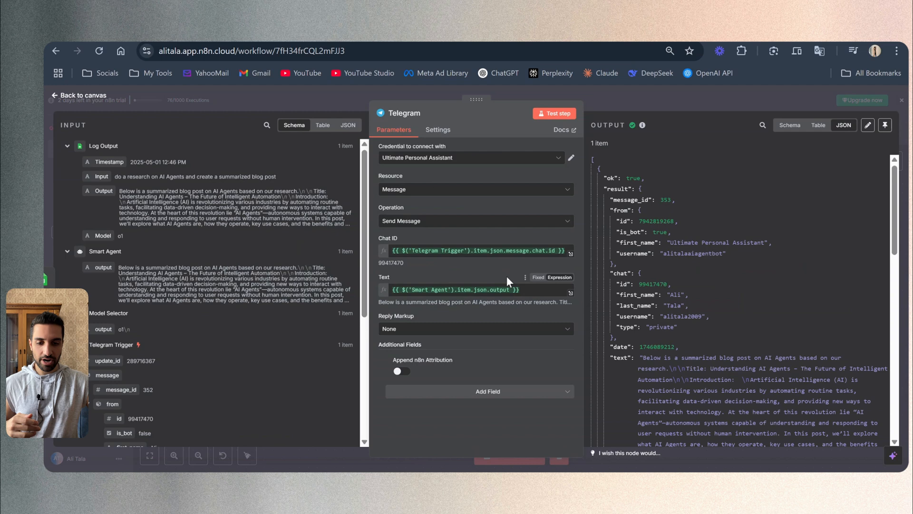
mouse_move(417, 241)
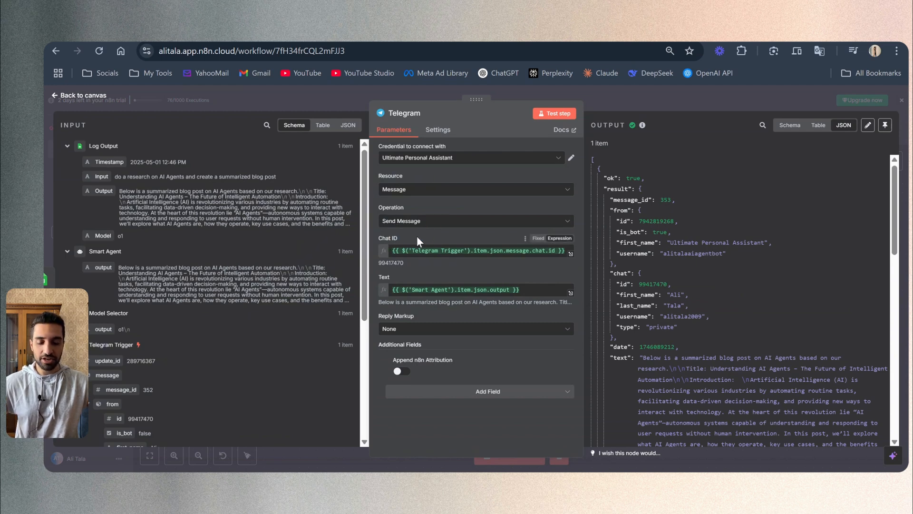
mouse_move(426, 278)
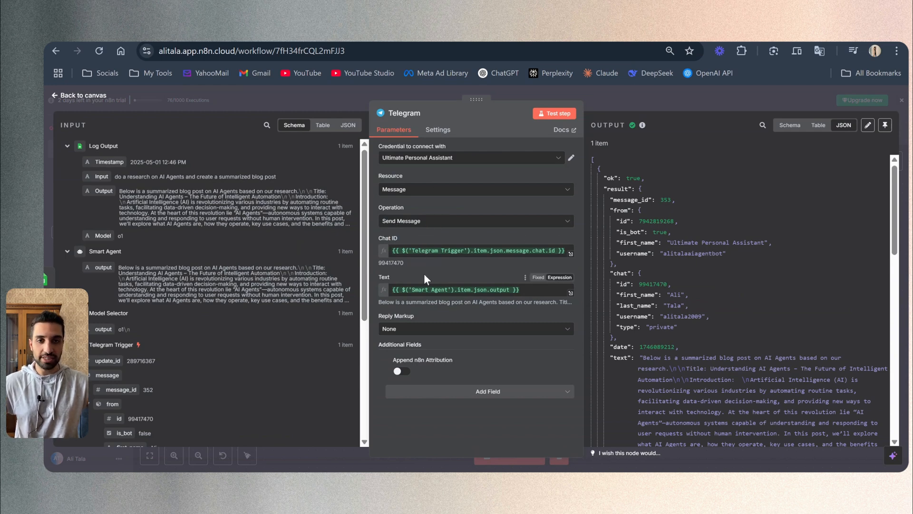
mouse_move(410, 318)
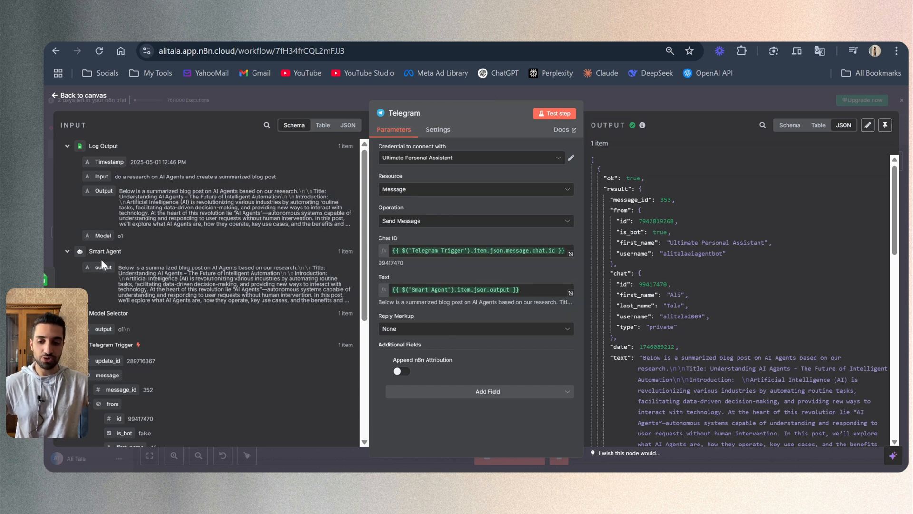
left_click(79, 96)
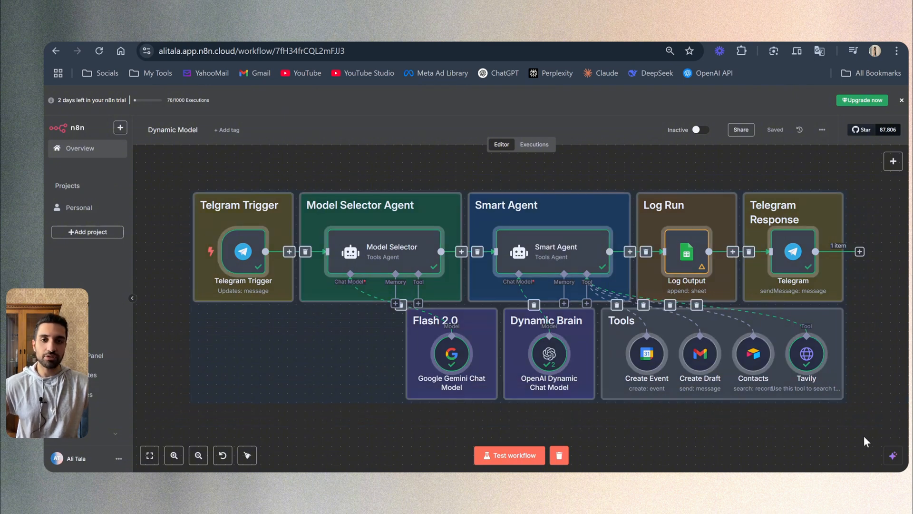
mouse_move(656, 210)
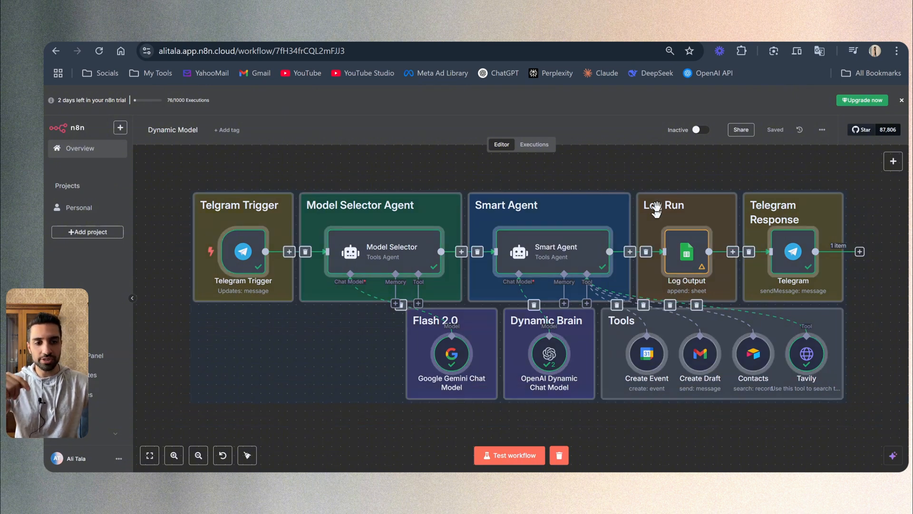
mouse_move(689, 52)
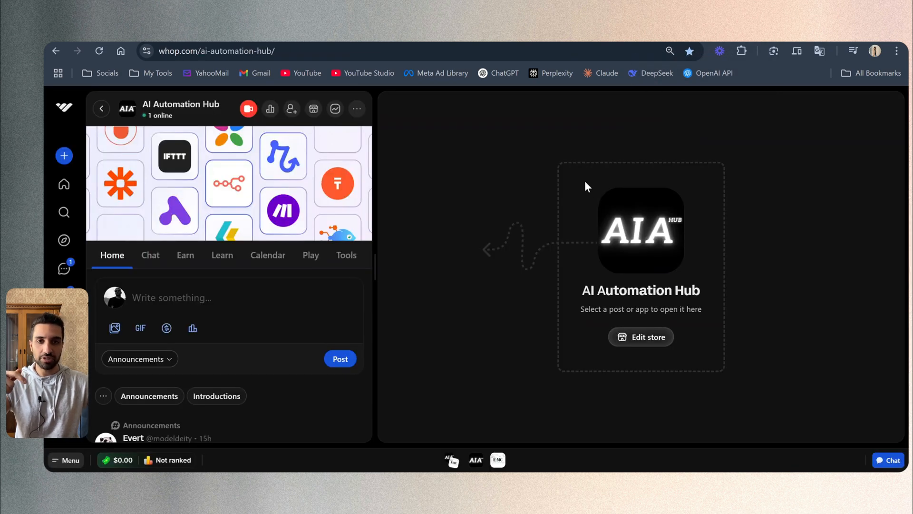
mouse_move(480, 184)
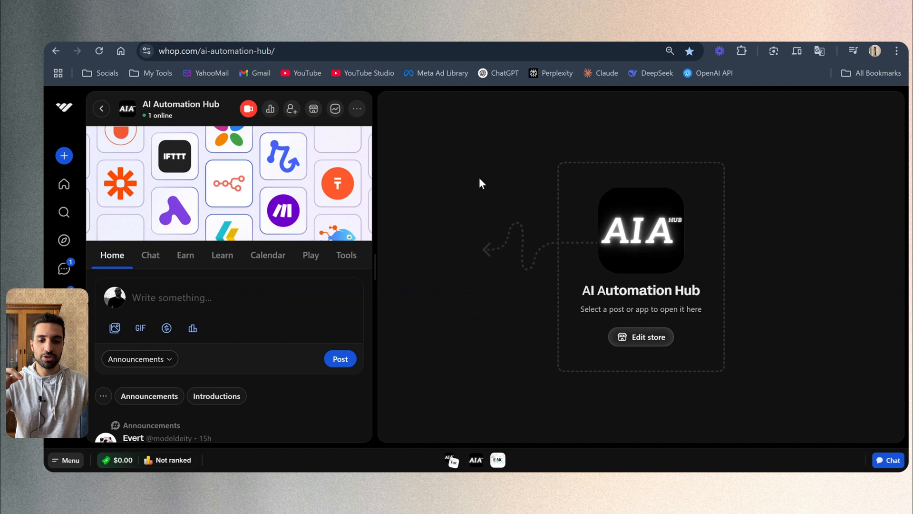
mouse_move(222, 255)
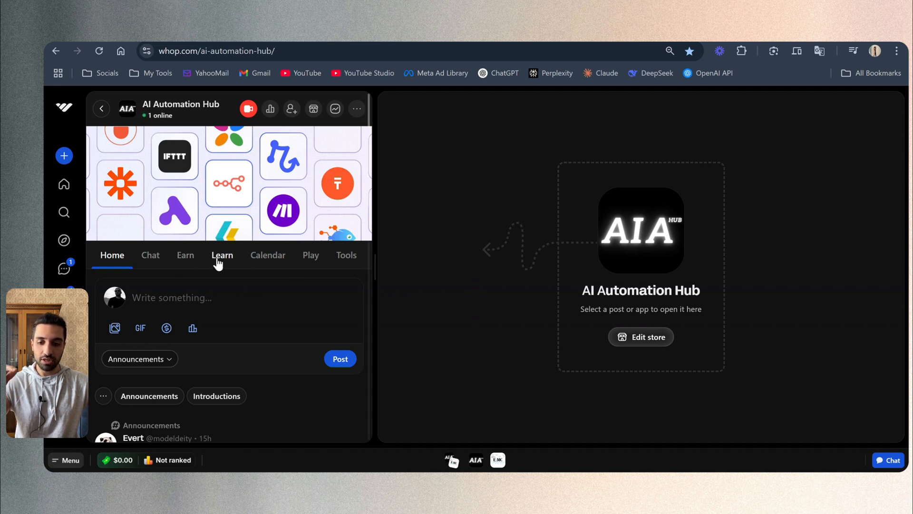
Browse the Learn tab's courses: Make.com Masterclass, Free Automation Templates, n8n Masterclass.
left_click(222, 254)
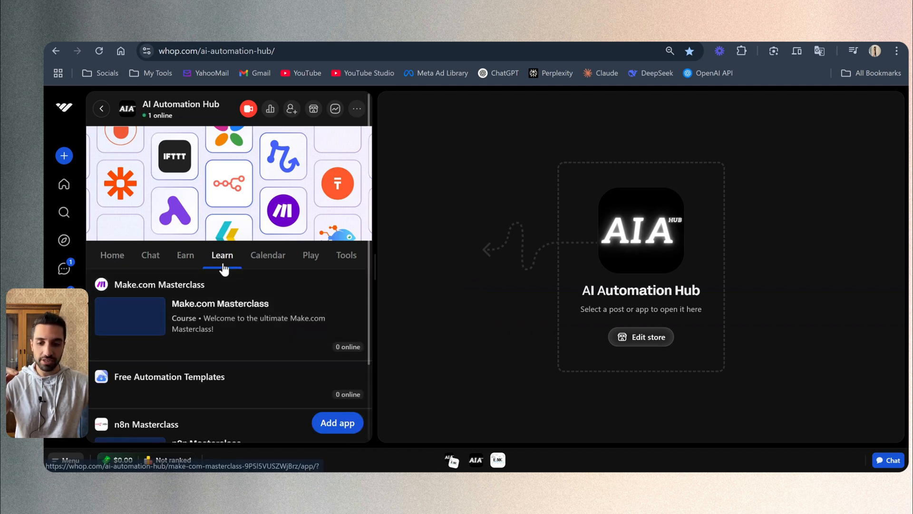
scroll("down", 3)
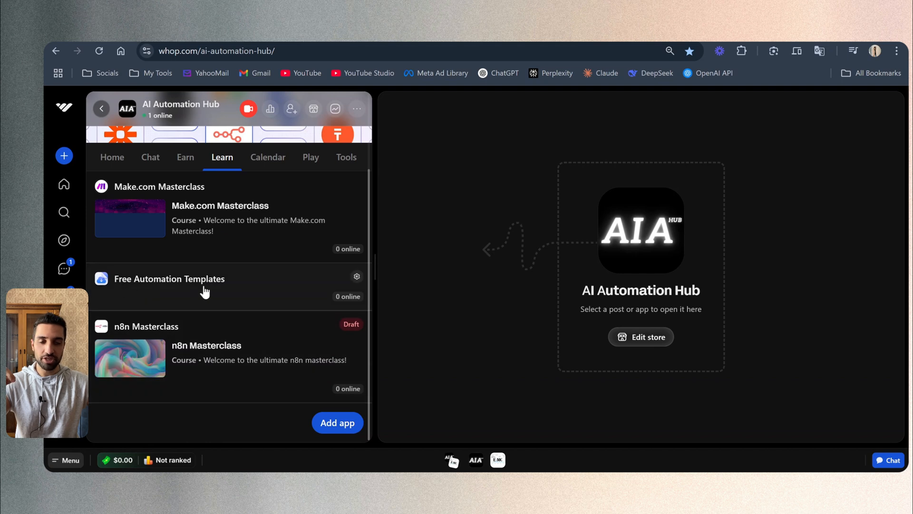
mouse_move(433, 280)
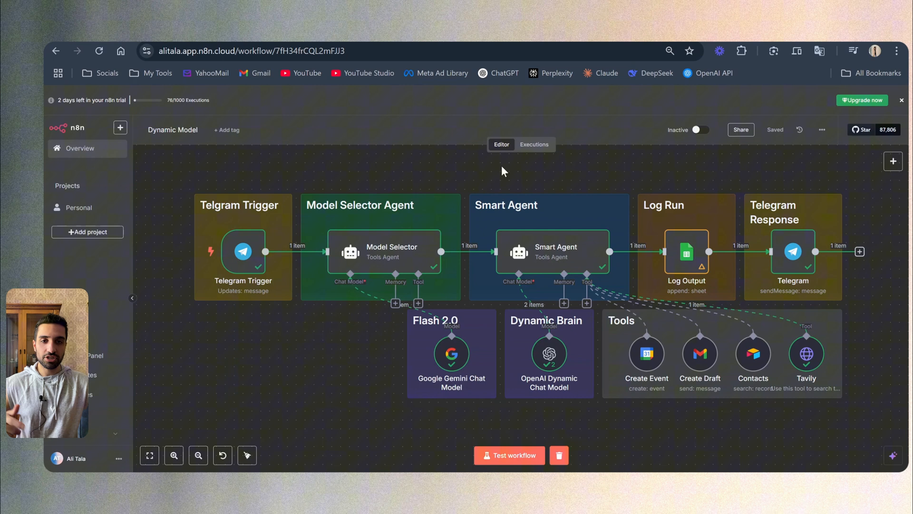
mouse_move(807, 179)
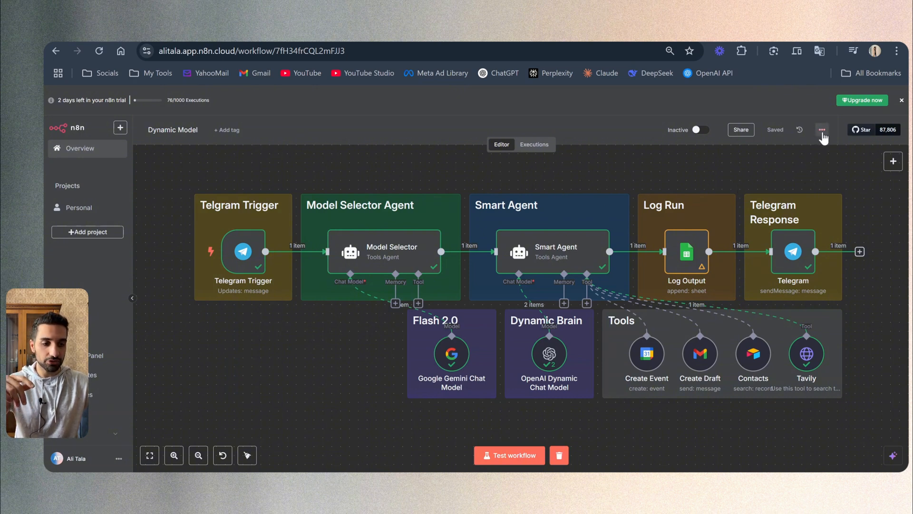
left_click(822, 130)
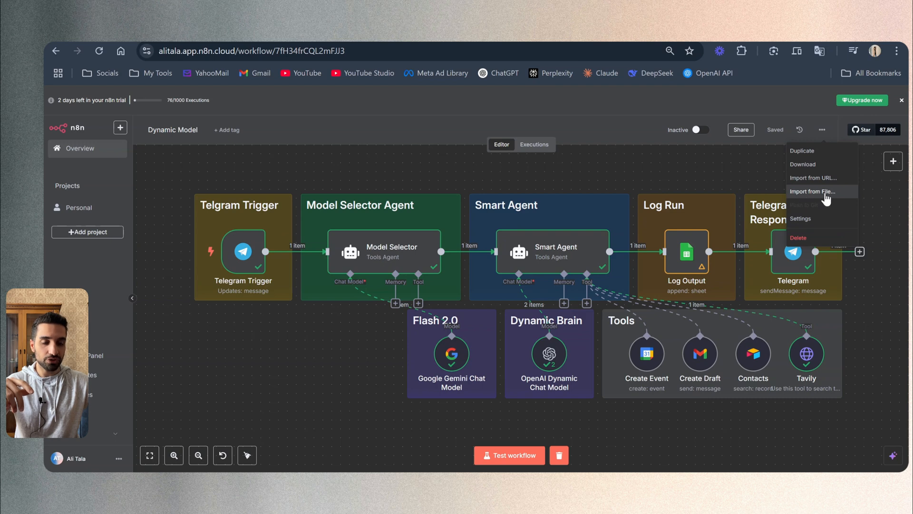
mouse_move(420, 311)
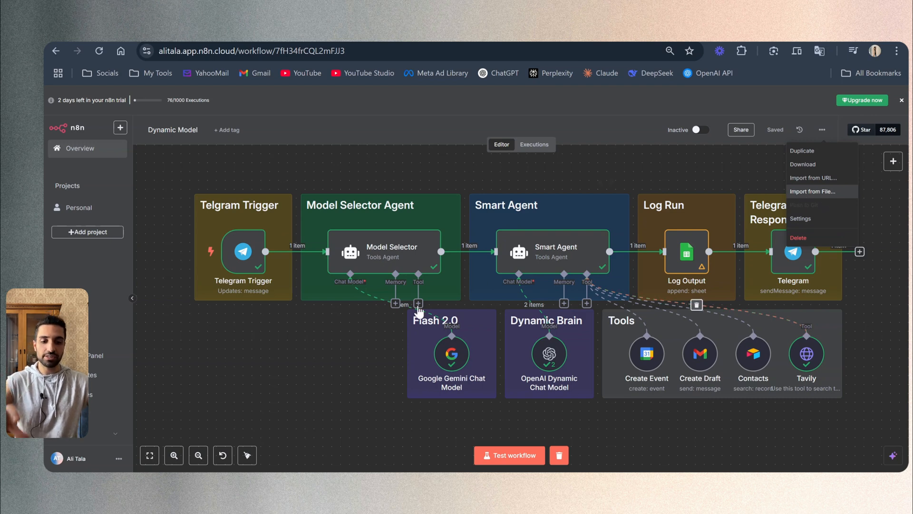
left_click(318, 342)
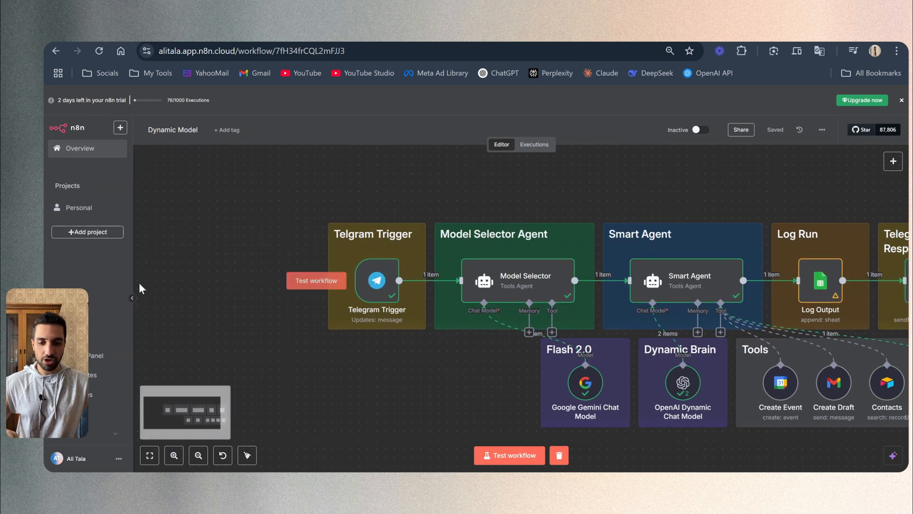
mouse_move(372, 325)
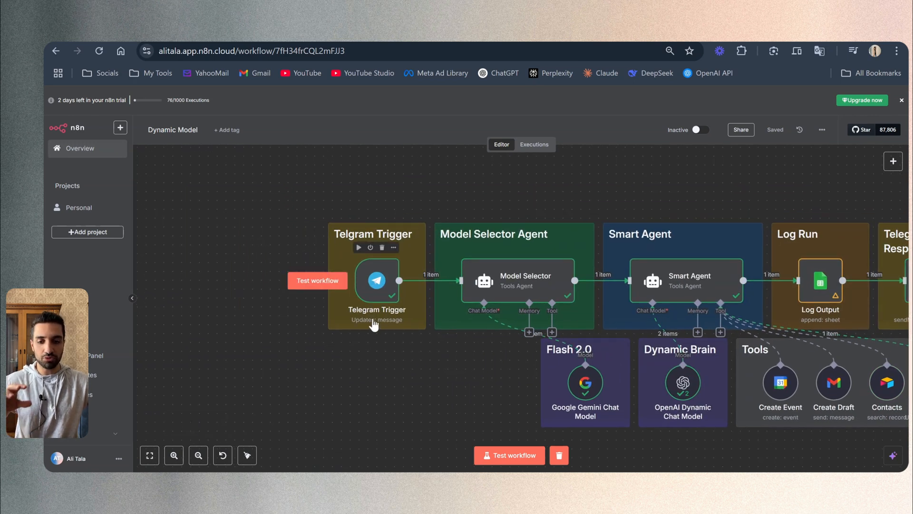
mouse_move(460, 382)
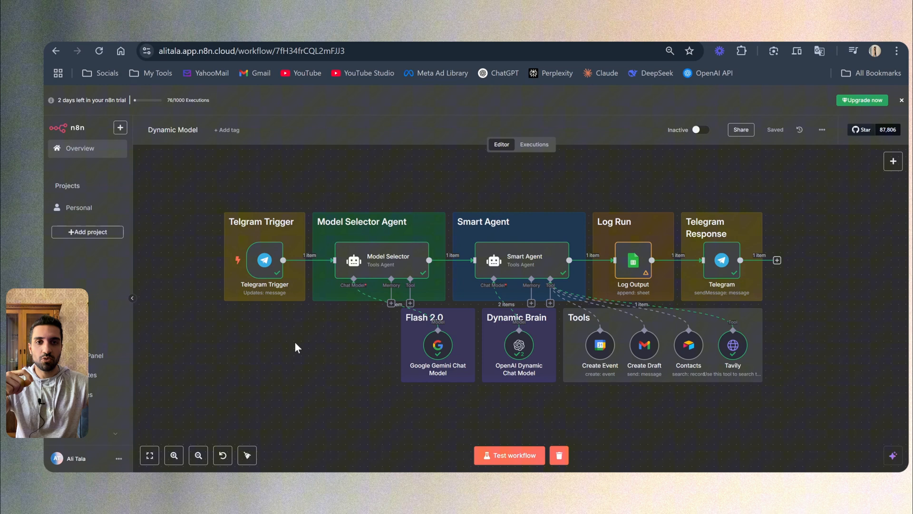
mouse_move(278, 344)
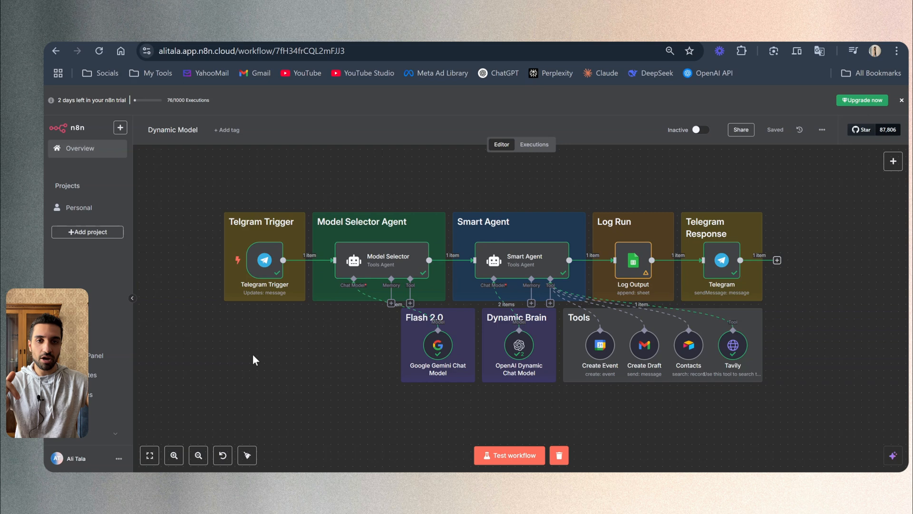
mouse_move(246, 367)
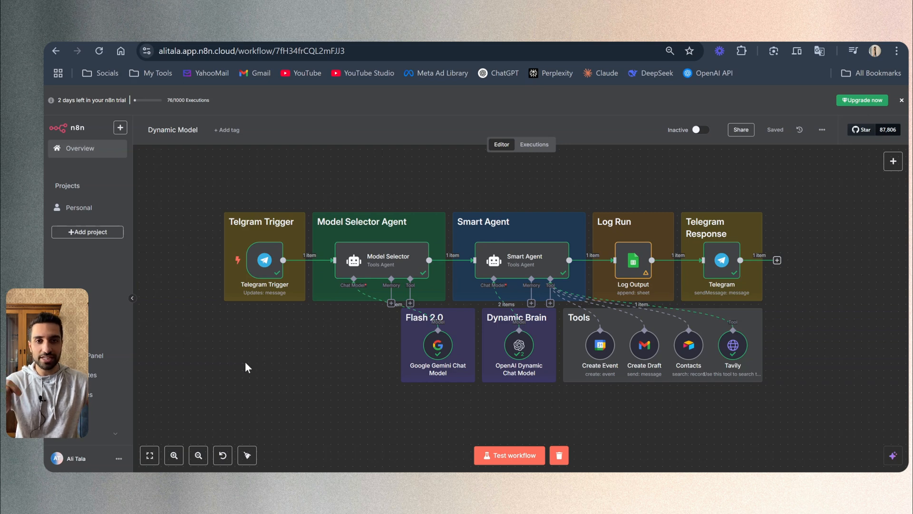
mouse_move(248, 357)
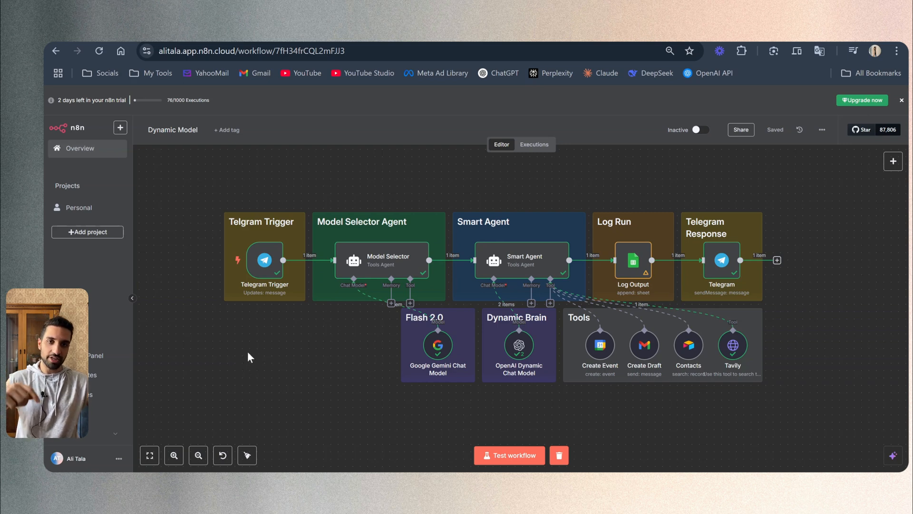